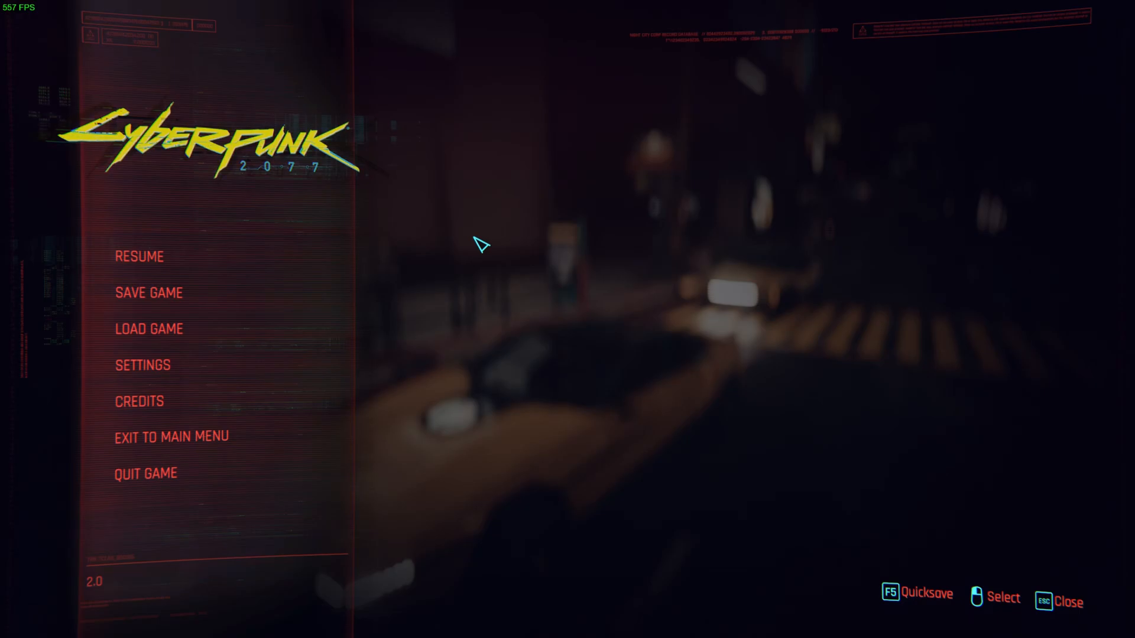
pyautogui.moveTo(491, 247)
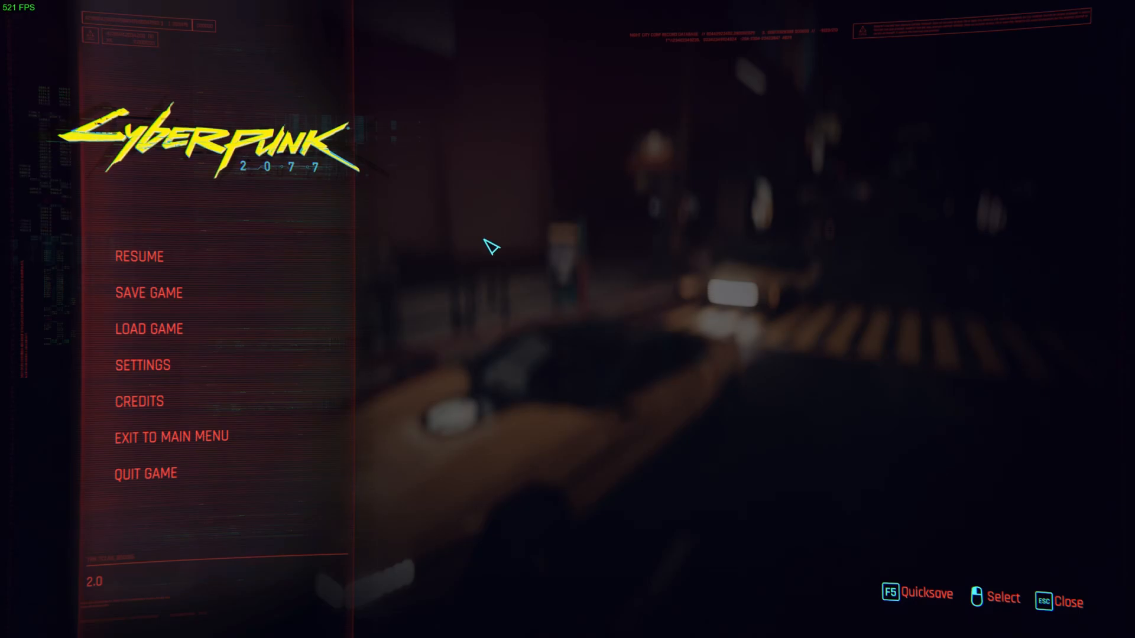
# Step: Enter Settings and switch DLSS Super Resolution from Auto to Quality
pyautogui.click(143, 365)
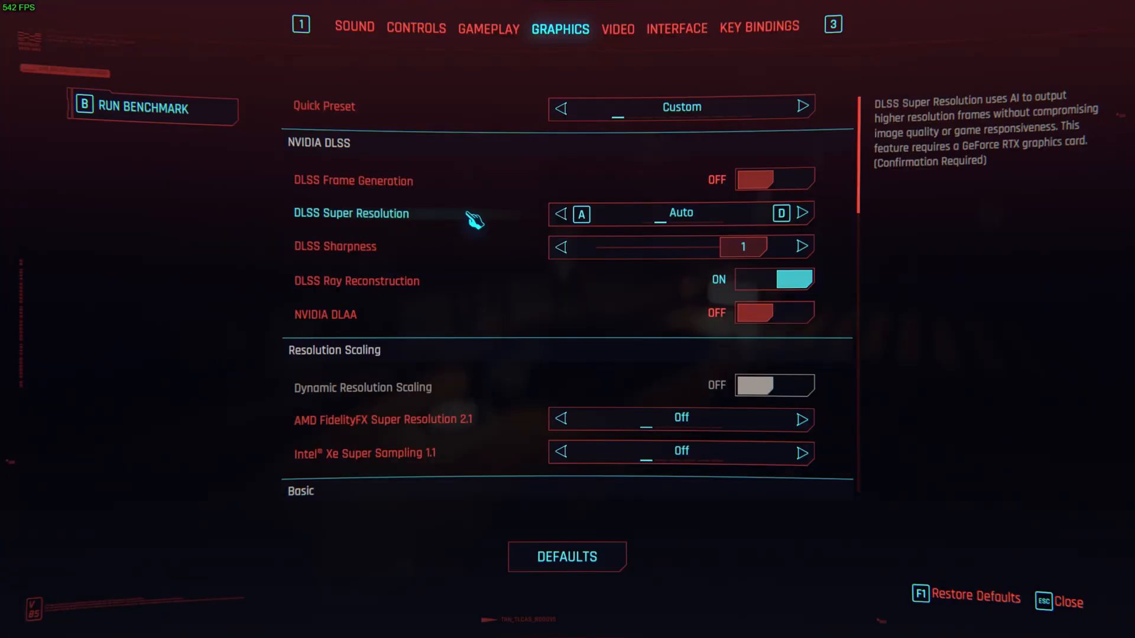
pyautogui.moveTo(420, 286)
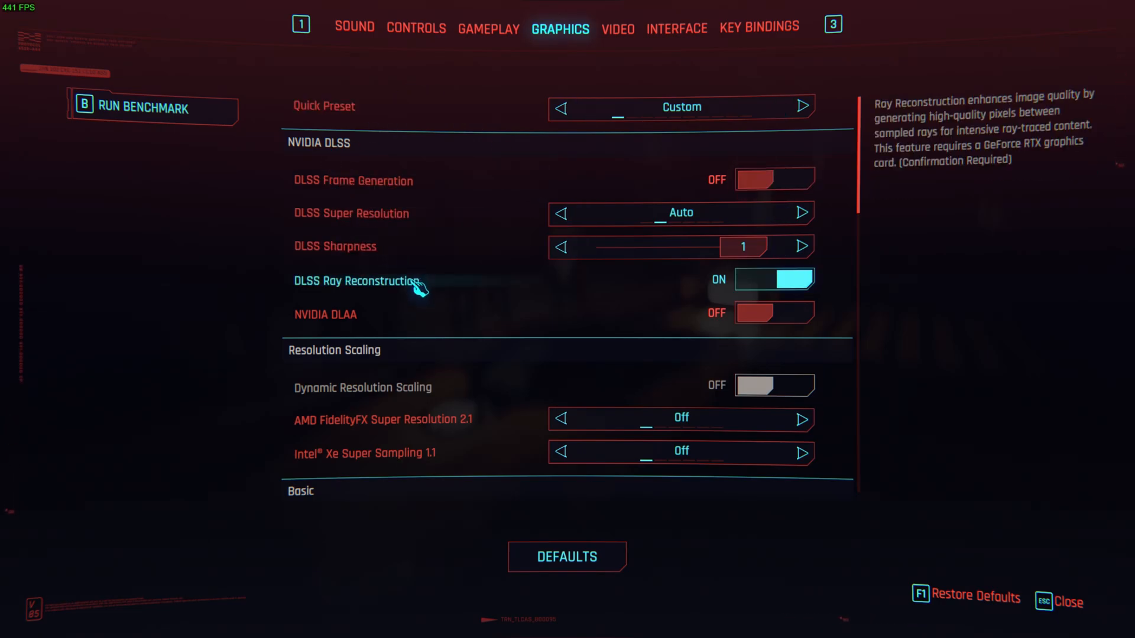
pyautogui.moveTo(359, 297)
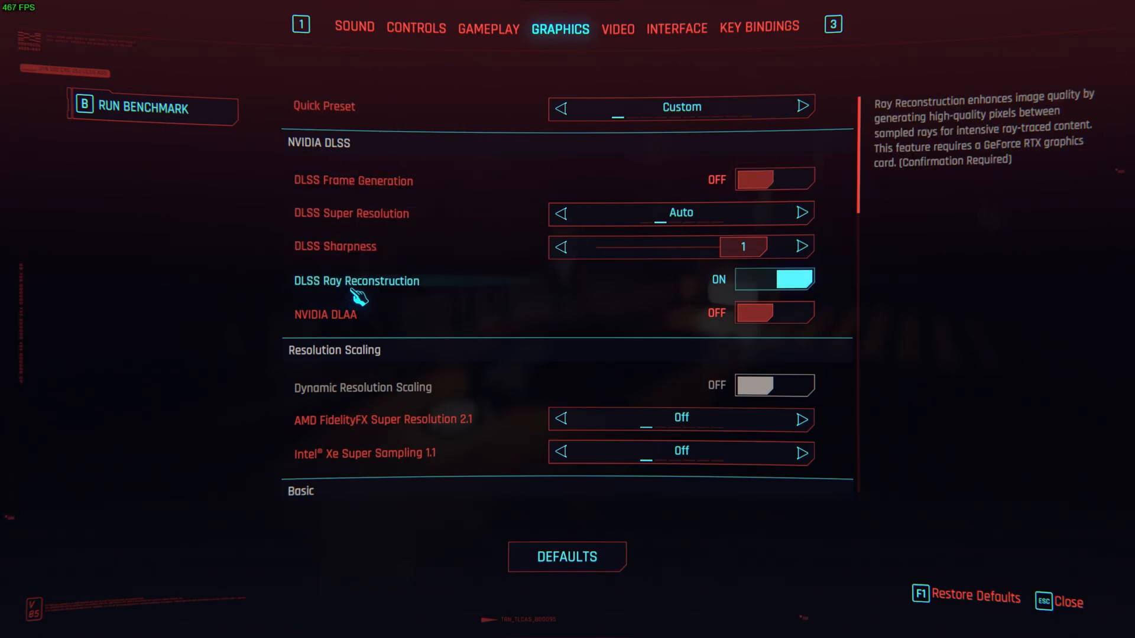
pyautogui.moveTo(765, 292)
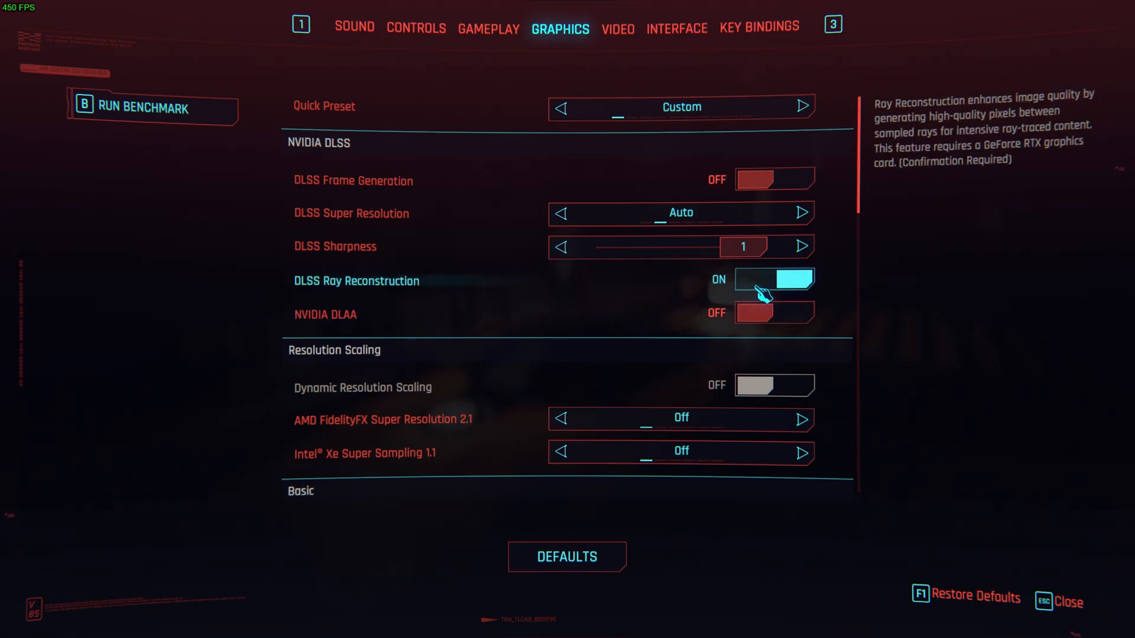
pyautogui.moveTo(802, 213)
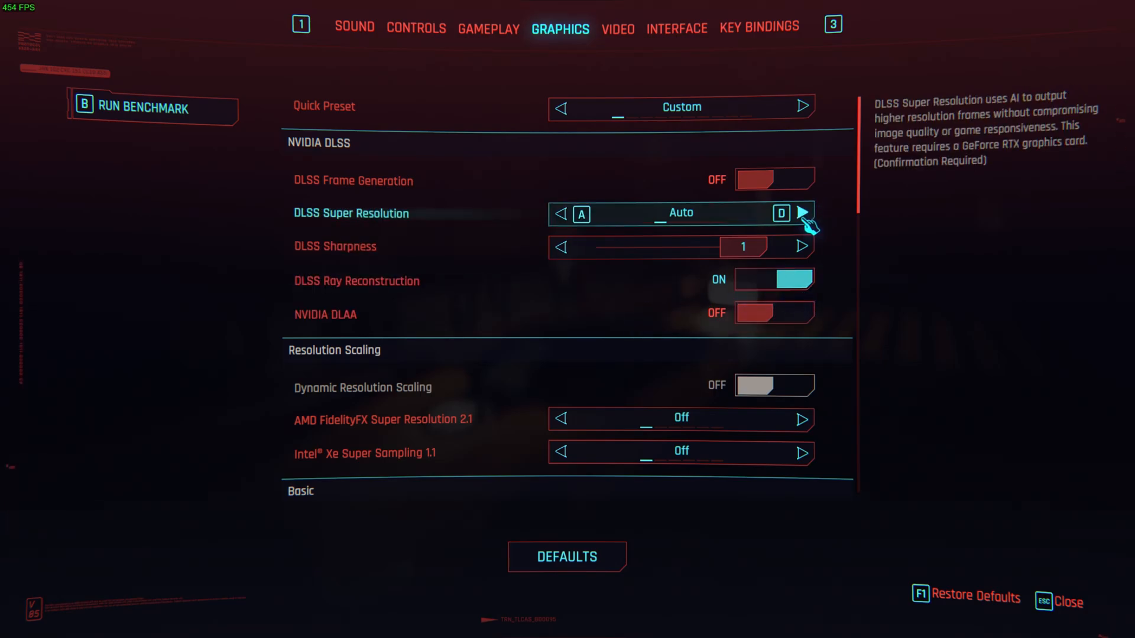
pyautogui.click(802, 213)
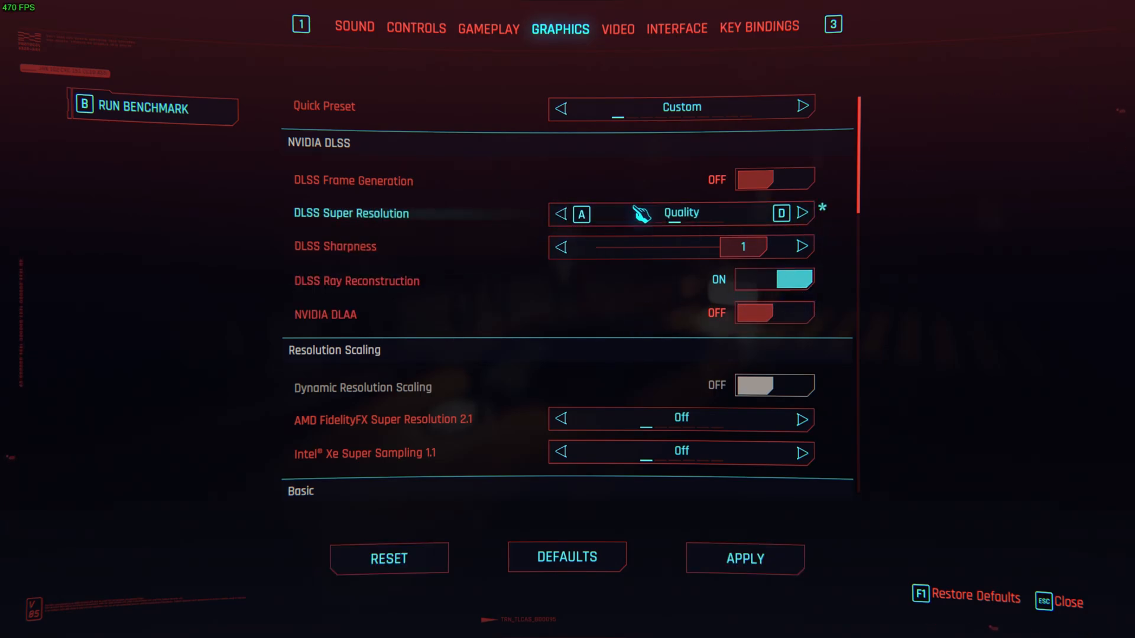
pyautogui.moveTo(564, 411)
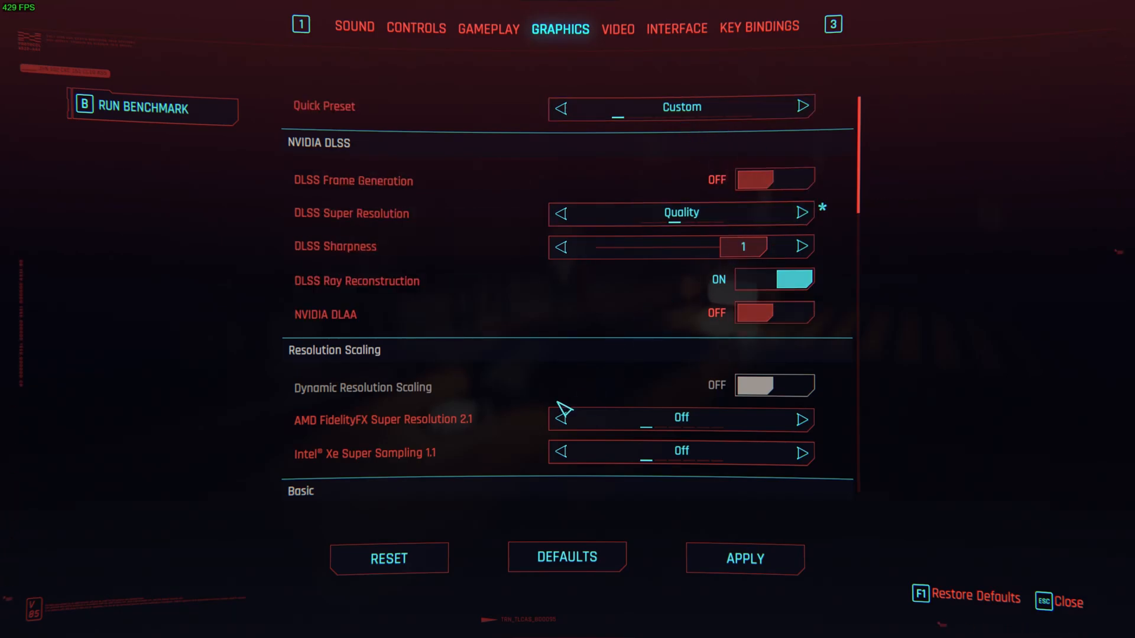
pyautogui.scroll(-3)
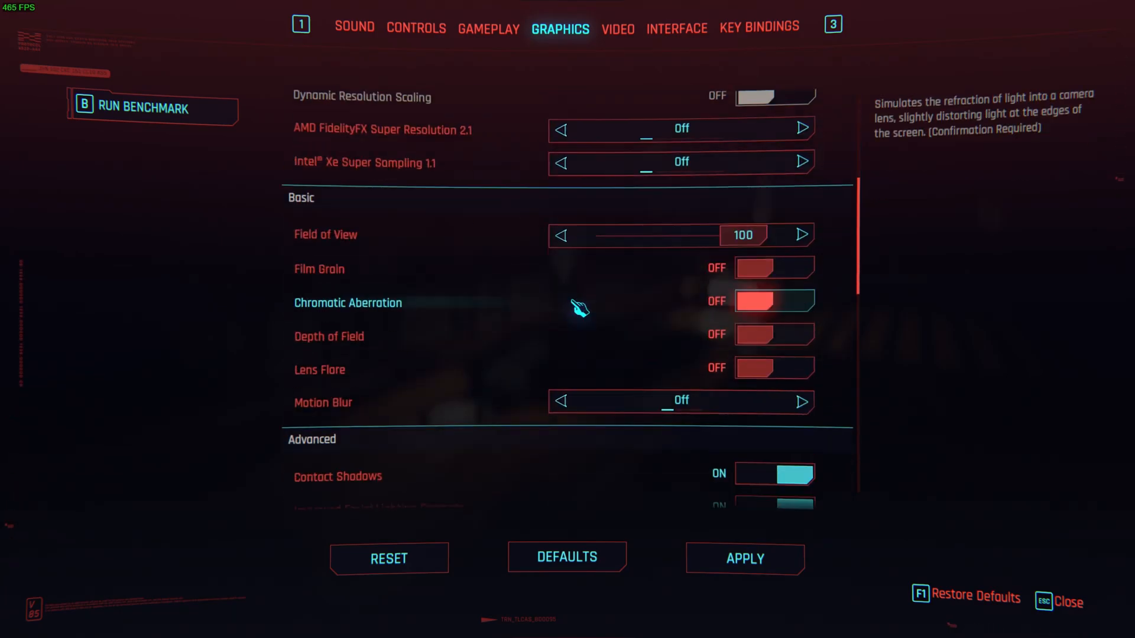
pyautogui.scroll(-3)
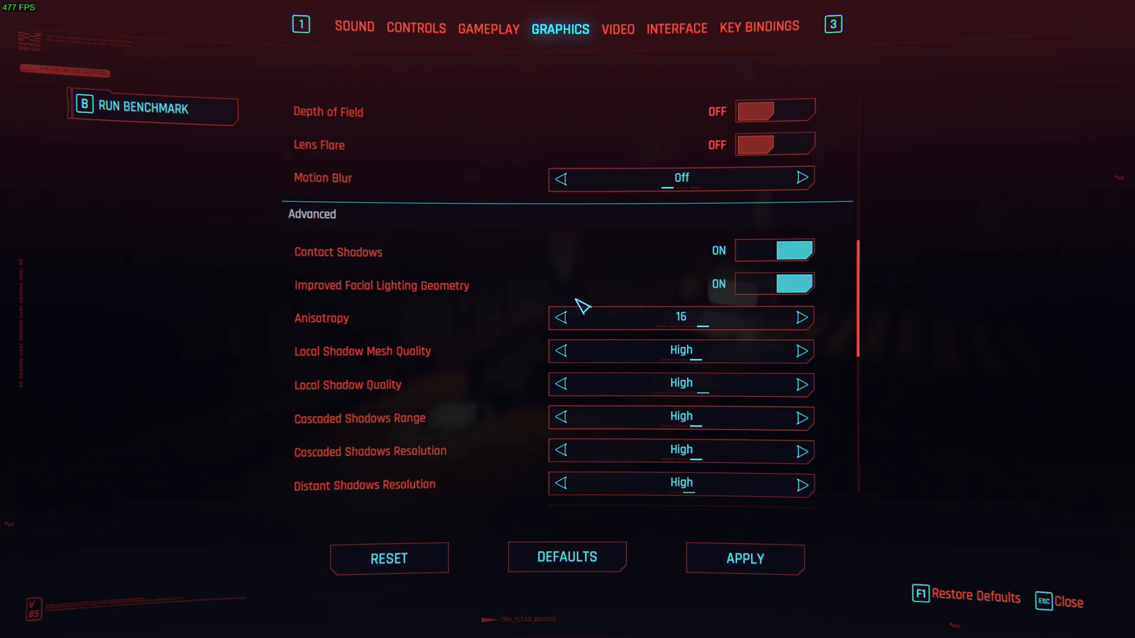
pyautogui.scroll(-3)
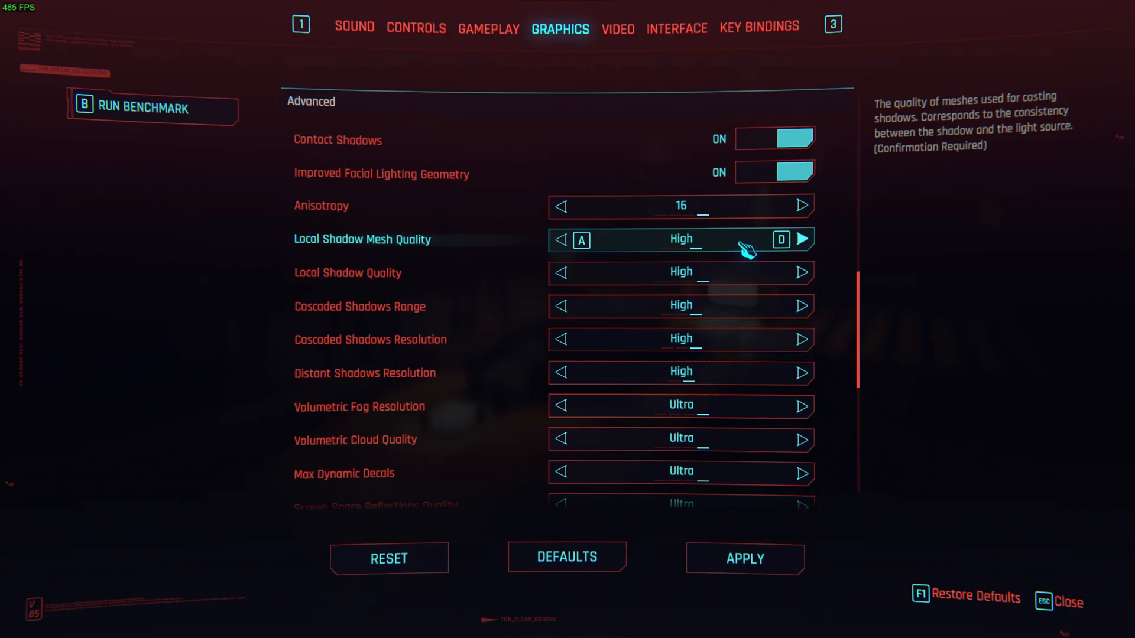
pyautogui.scroll(-3)
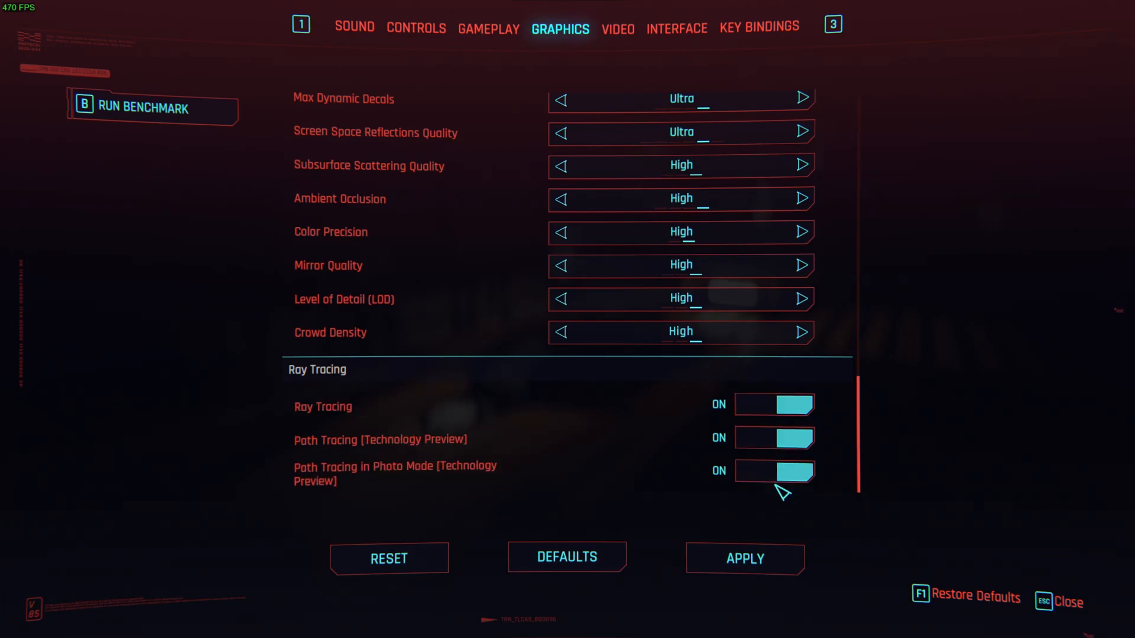
pyautogui.scroll(3)
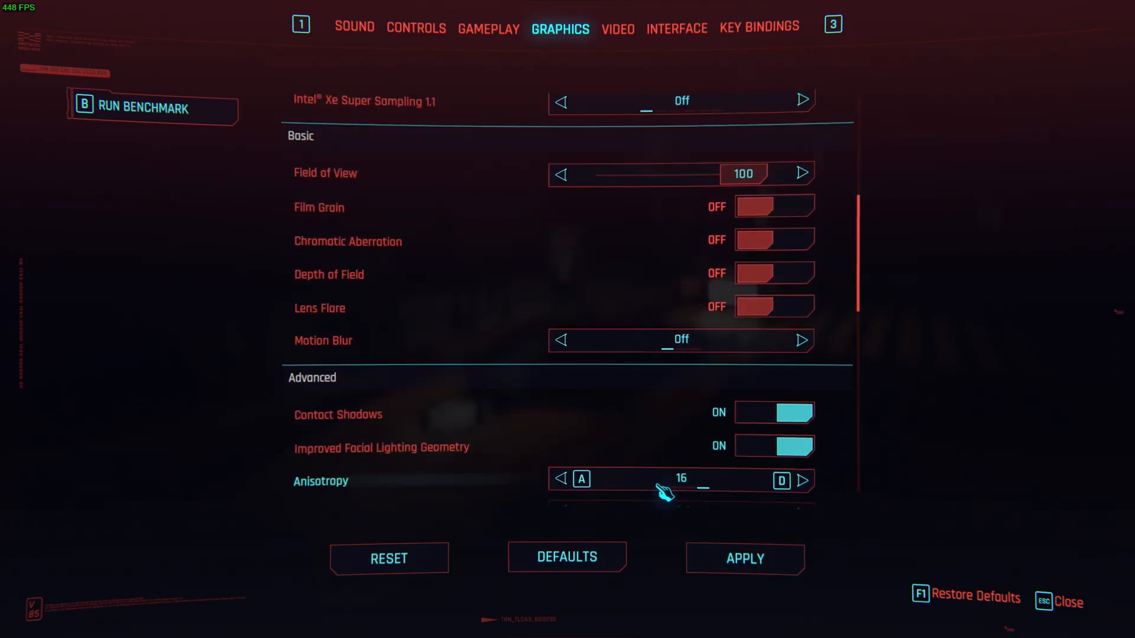
pyautogui.scroll(3)
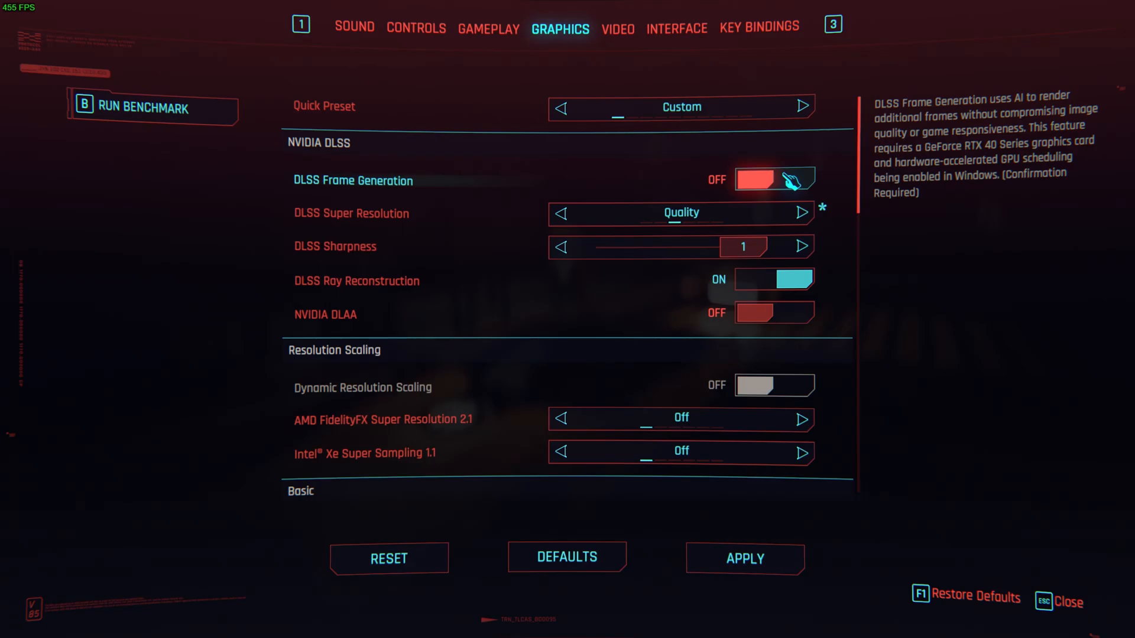
# Step: Enable DLSS Frame Generation with Quality super resolution, apply, and return to the game
pyautogui.click(773, 180)
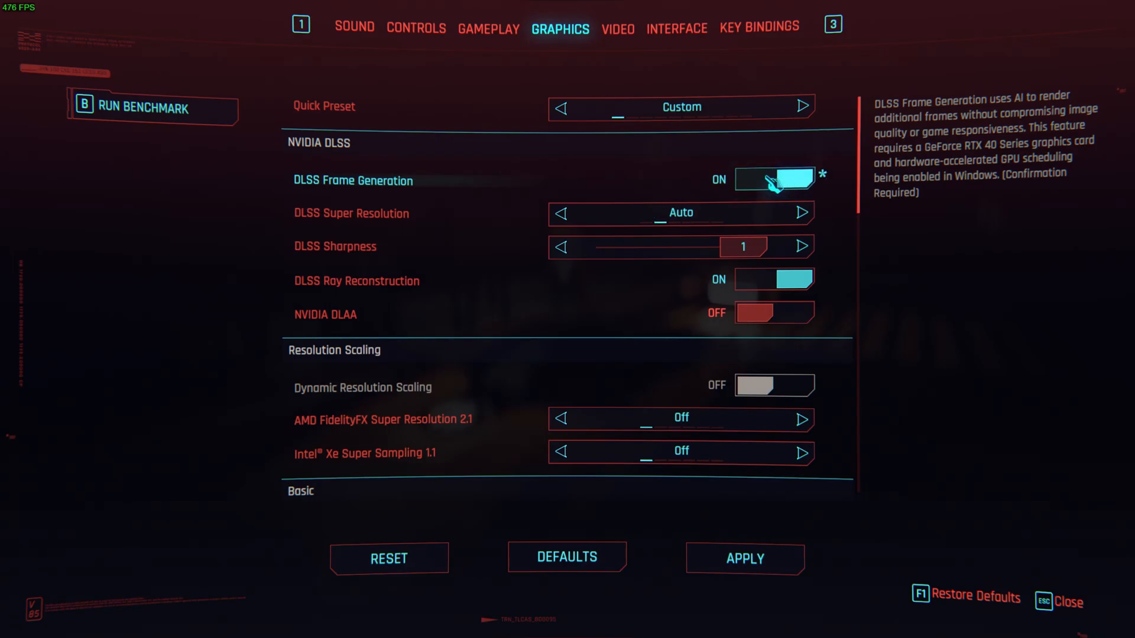
pyautogui.click(801, 213)
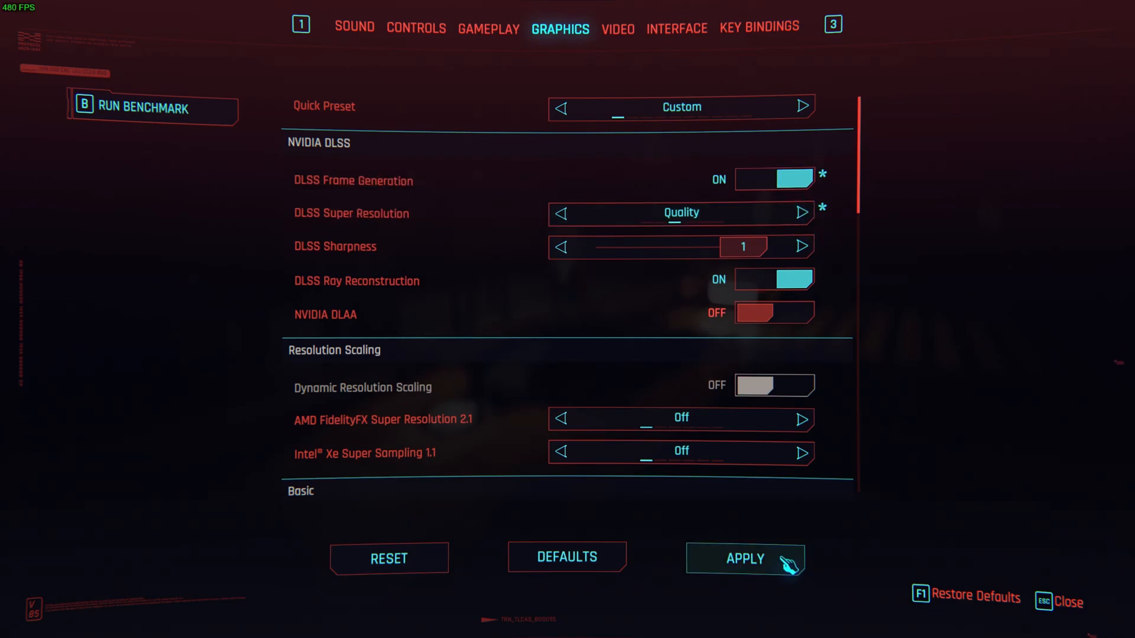
pyautogui.click(744, 558)
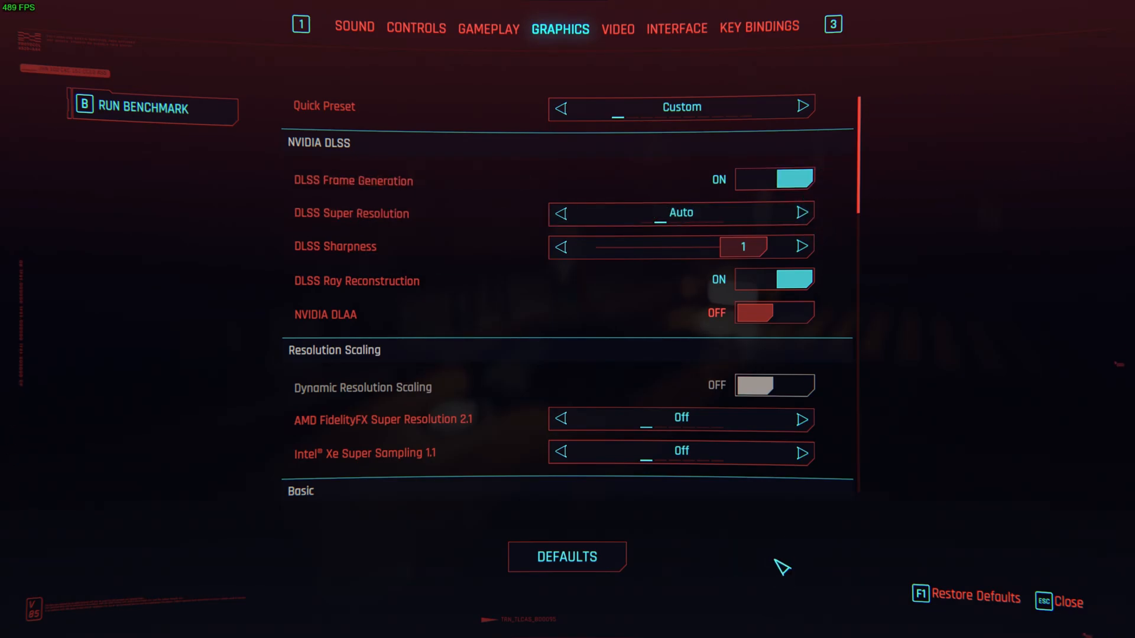
pyautogui.moveTo(834, 235)
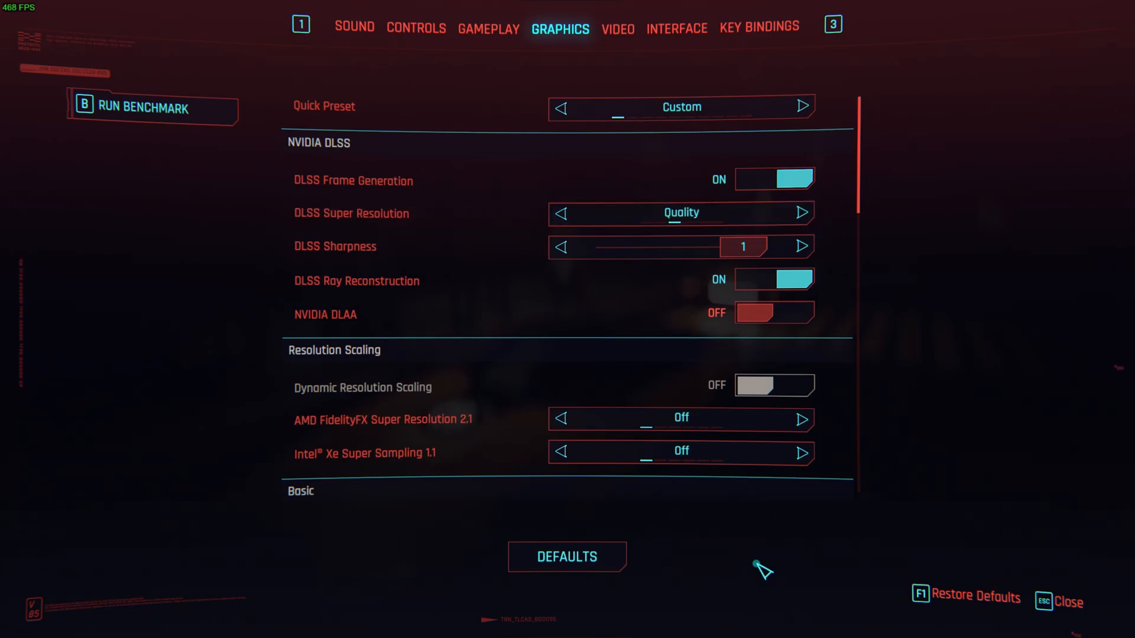
pyautogui.moveTo(566, 557)
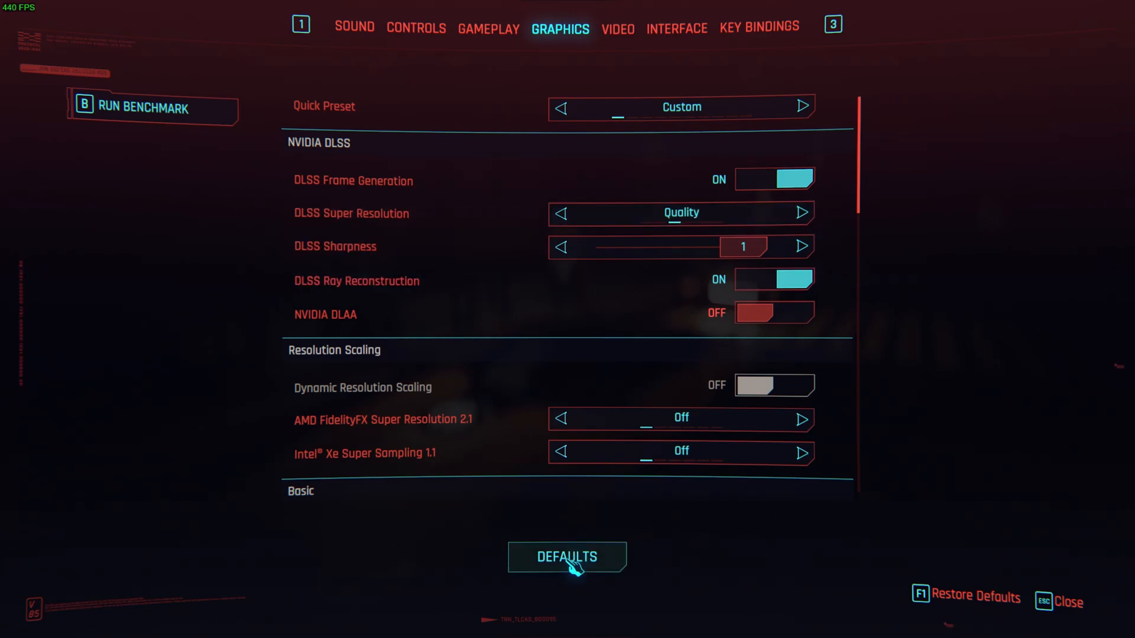
pyautogui.press('Escape')
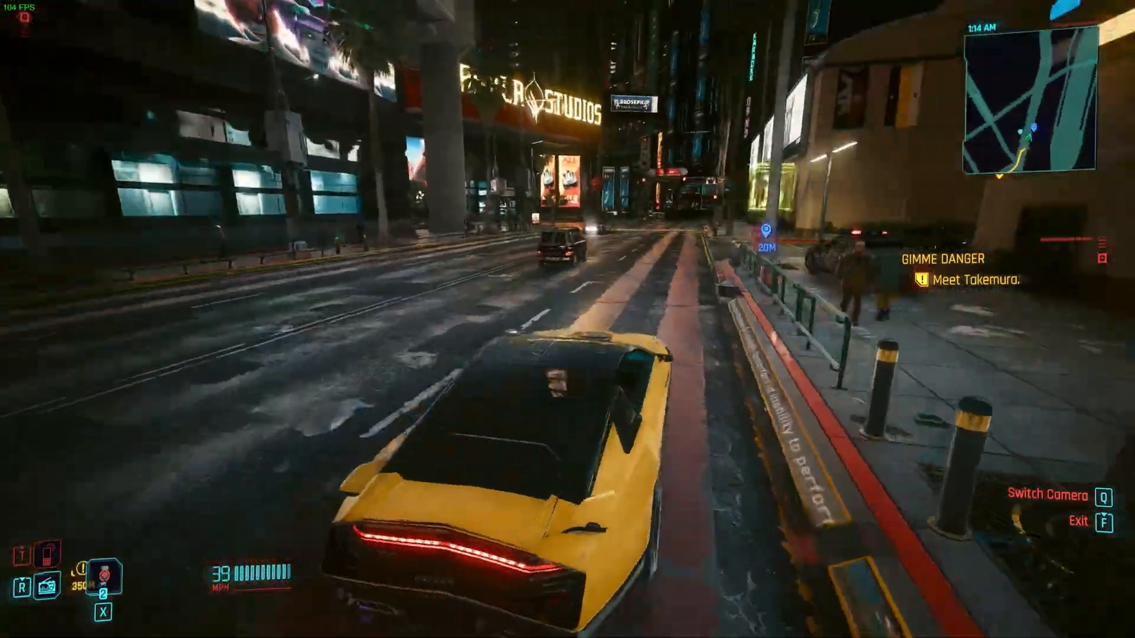
# Step: Drive the yellow car forward through the night streets toward the quest marker
pyautogui.press('w')
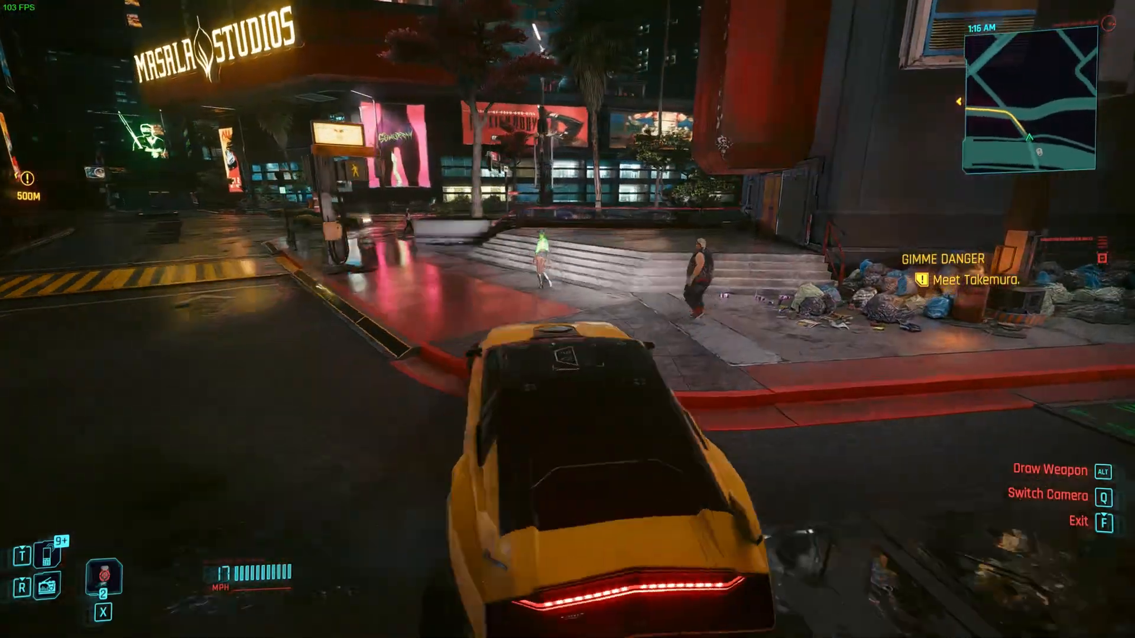
pyautogui.press('w')
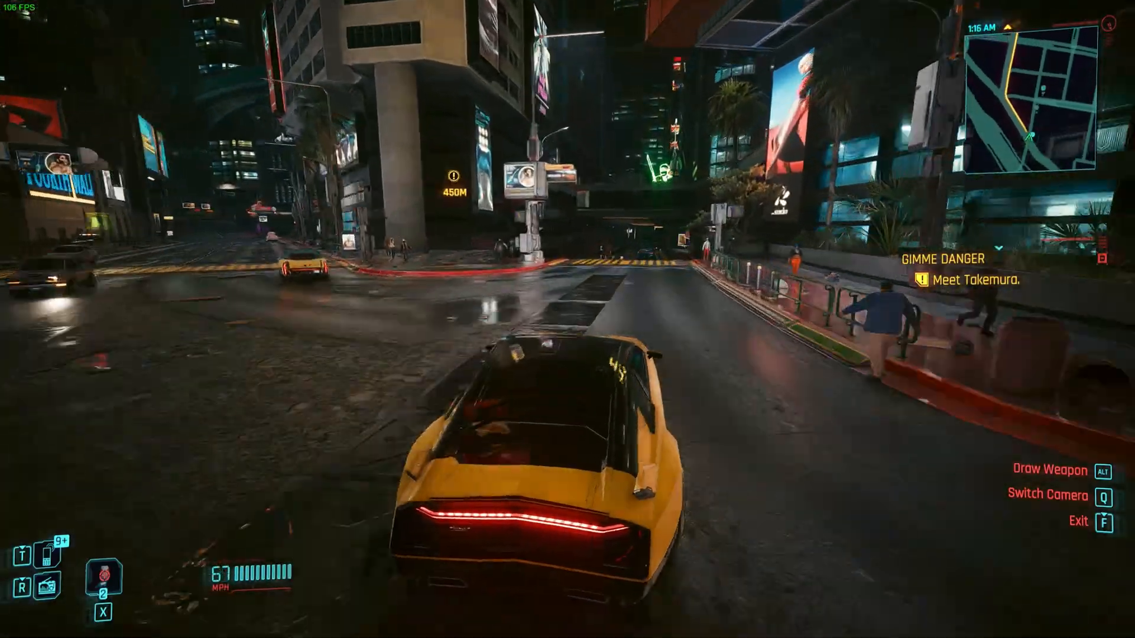
pyautogui.press('w')
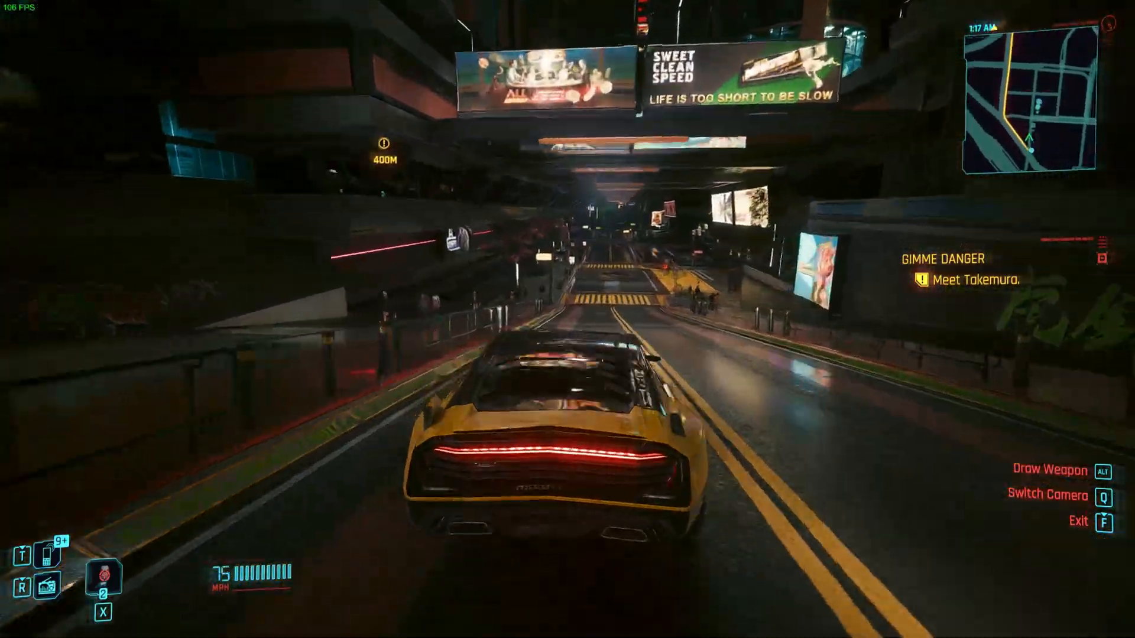
pyautogui.press('w')
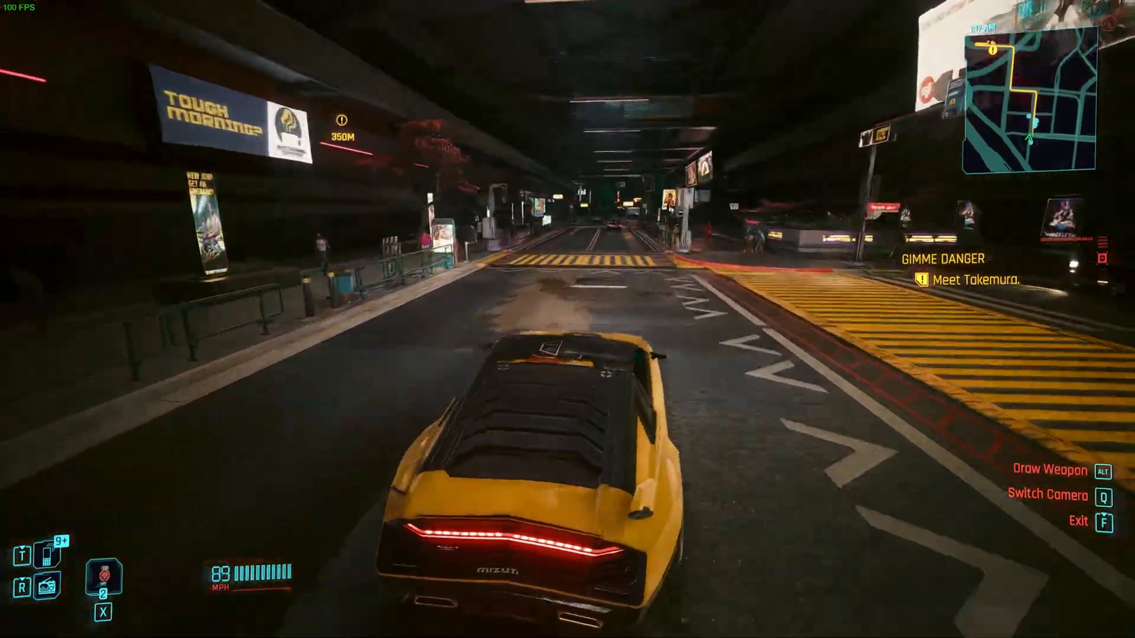
pyautogui.press('w')
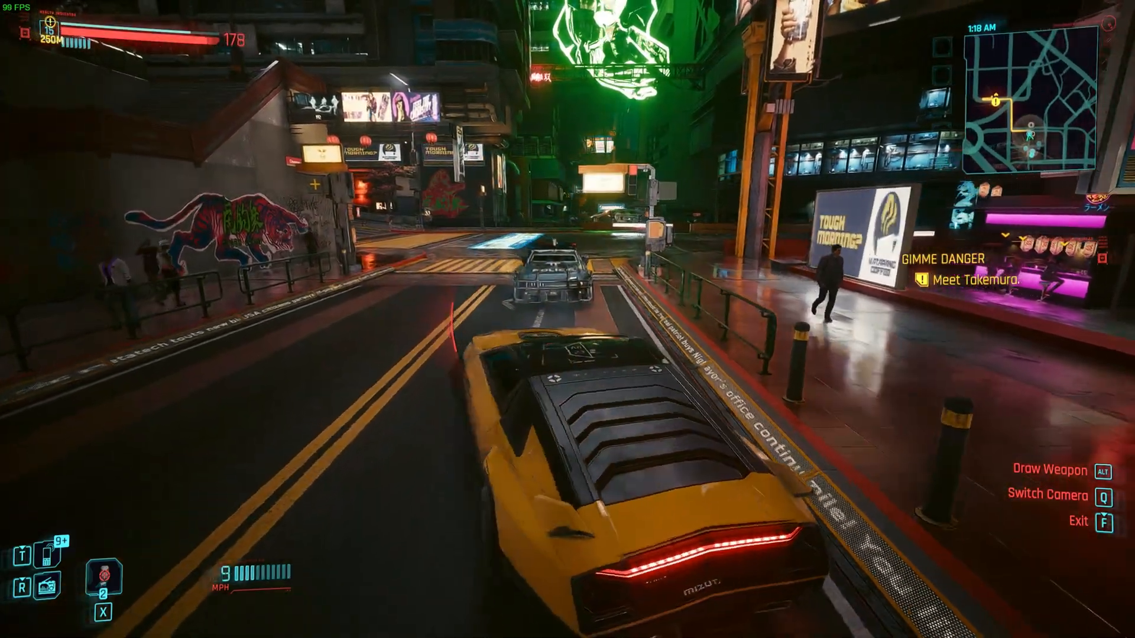
pyautogui.press('w')
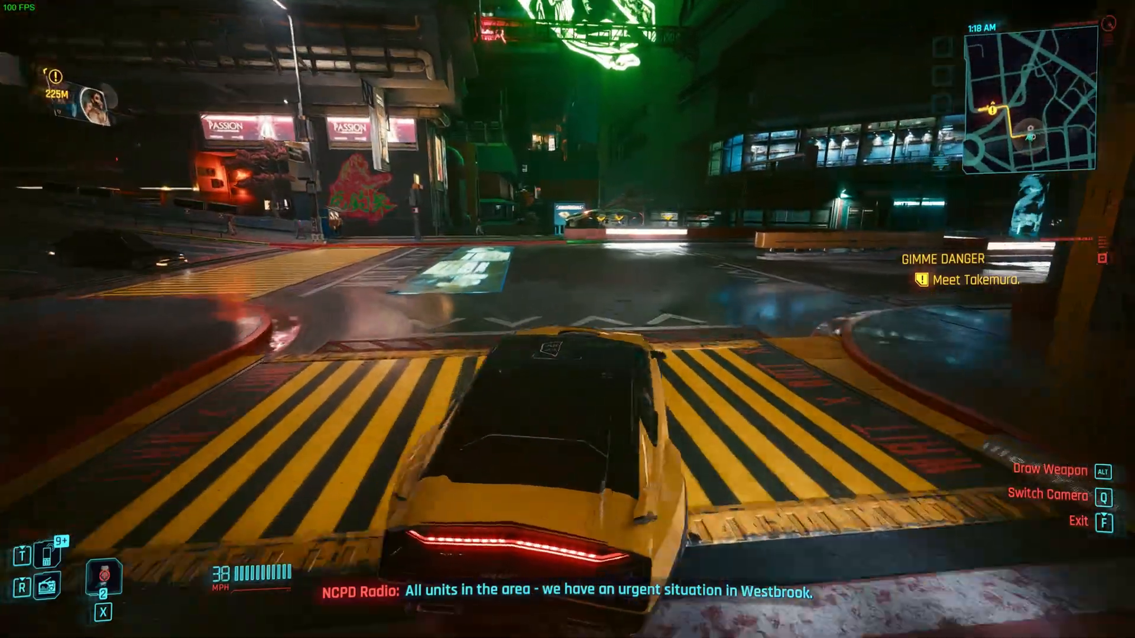
pyautogui.press('w')
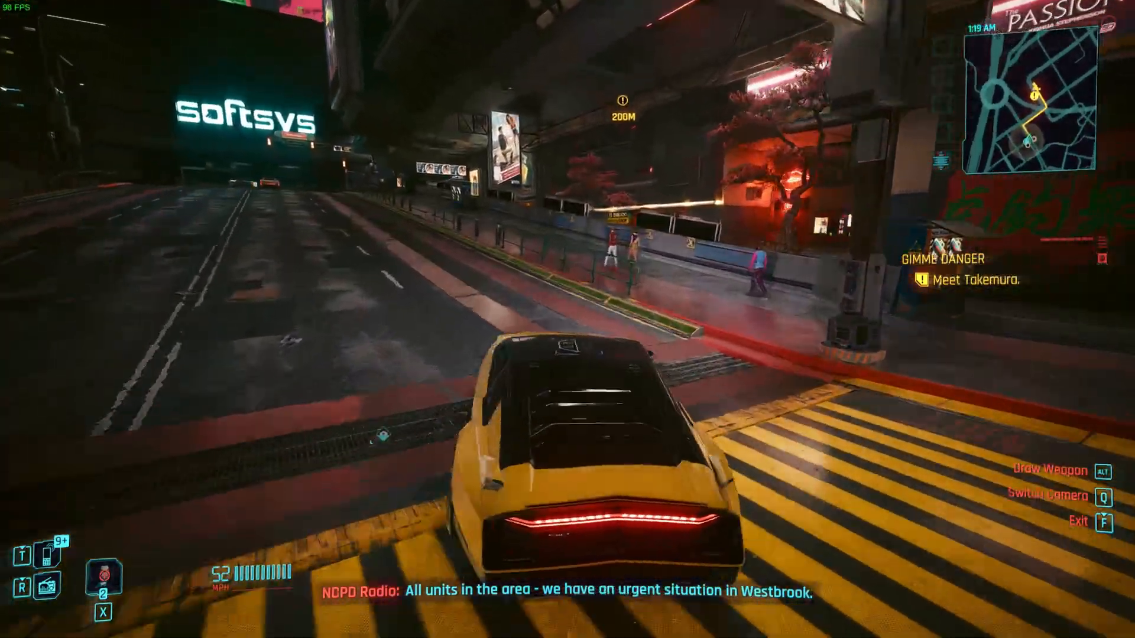
pyautogui.press('w')
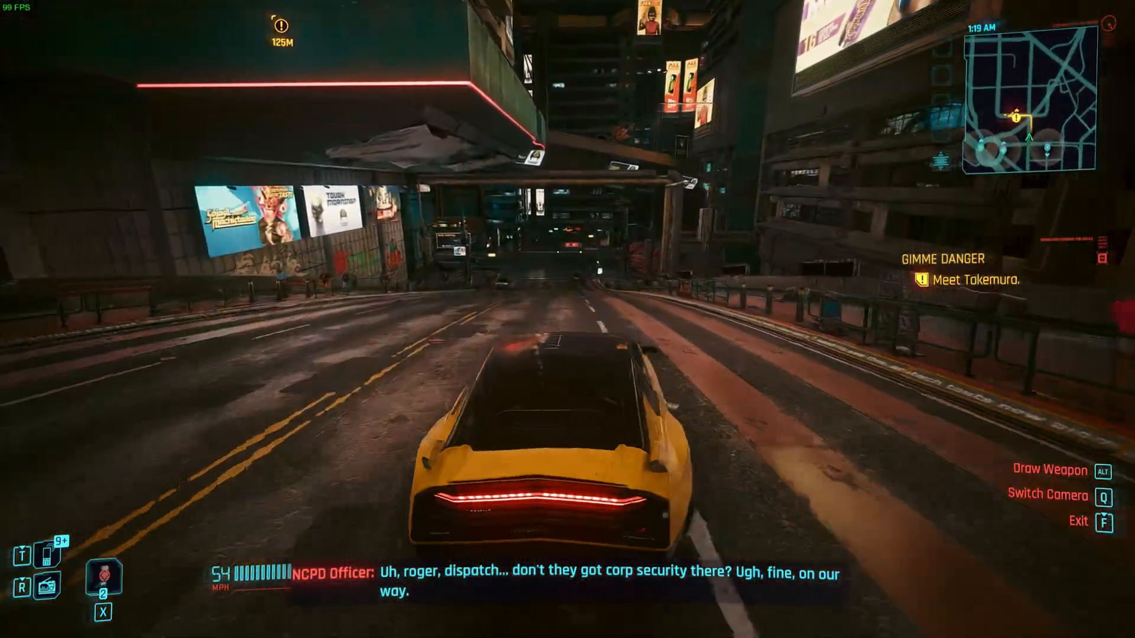
pyautogui.press('w')
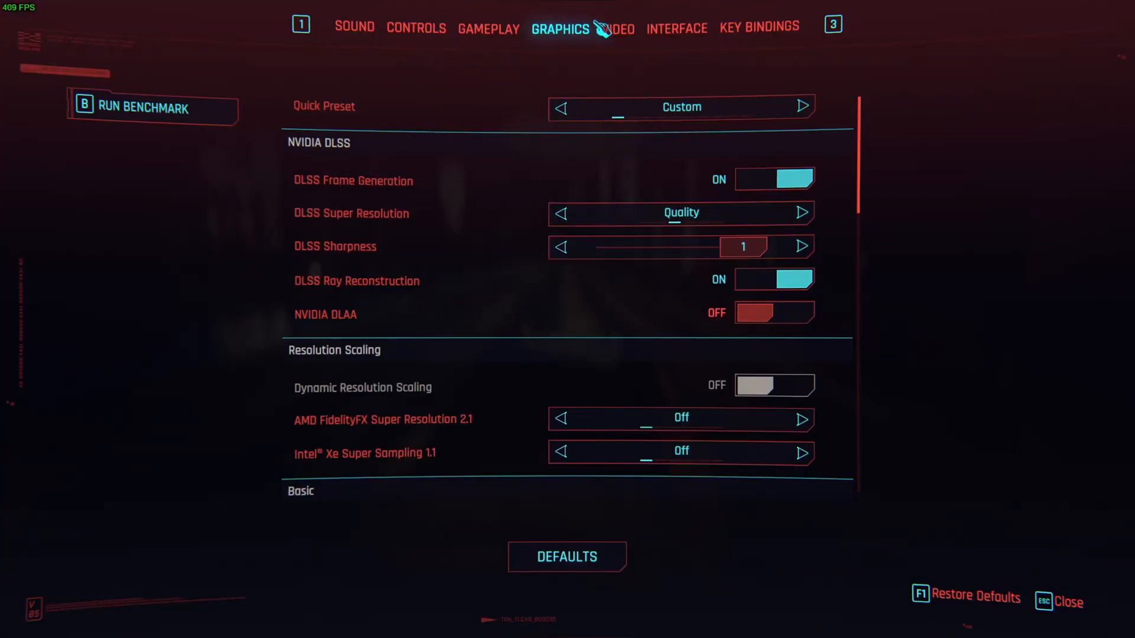
# Step: Glance at the Video tab, then turn DLSS Frame Generation off and leave settings
pyautogui.click(616, 29)
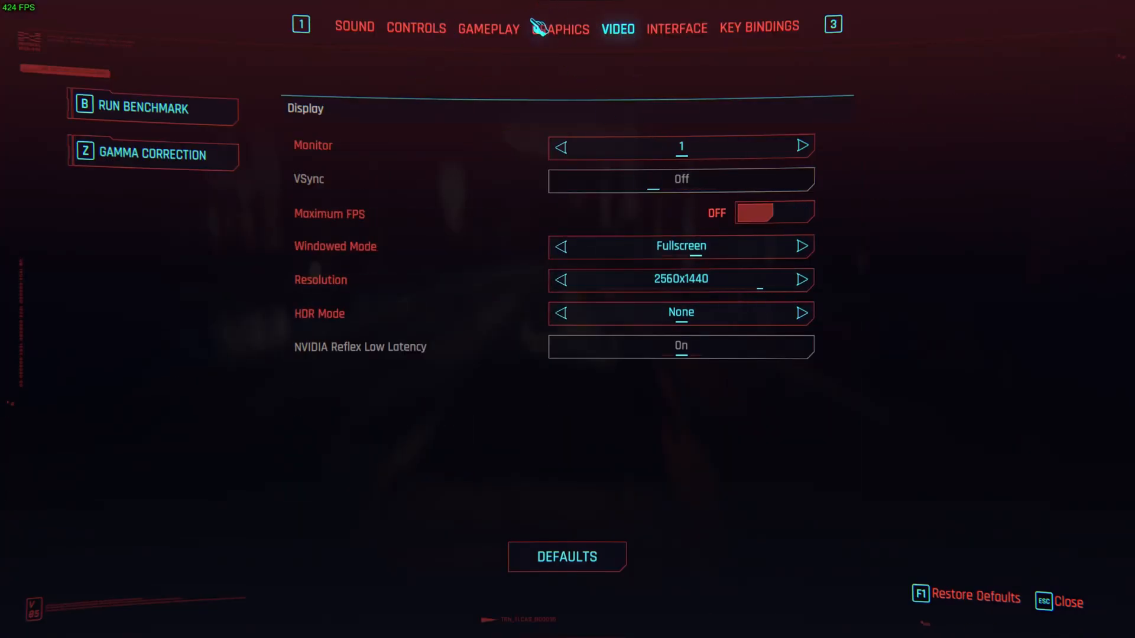
pyautogui.click(560, 29)
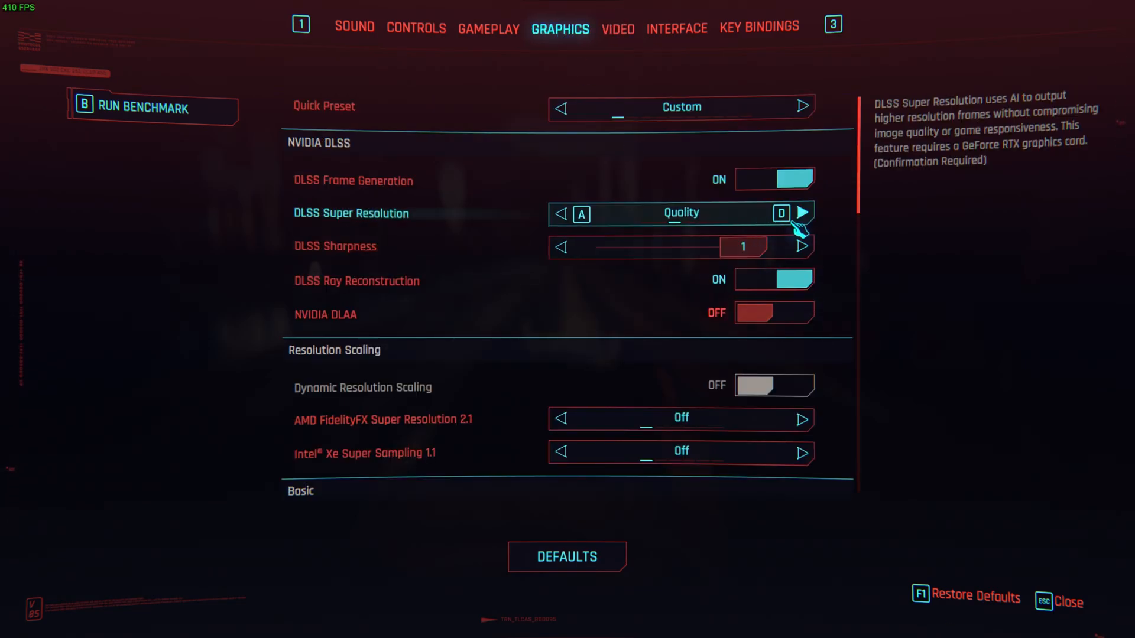
pyautogui.click(773, 179)
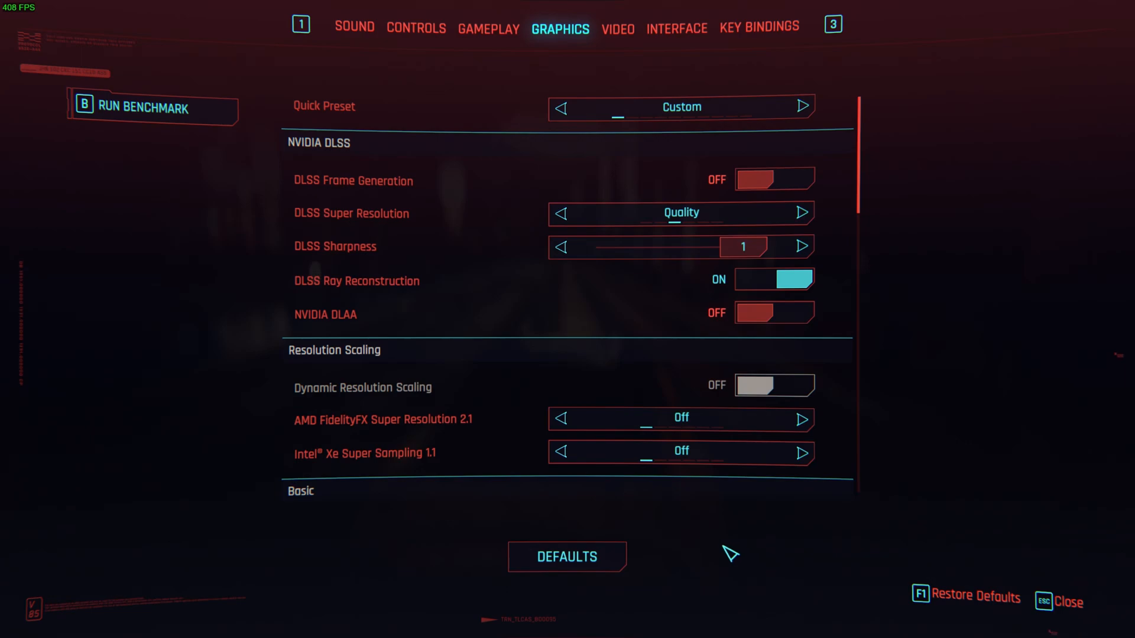
pyautogui.press('Escape')
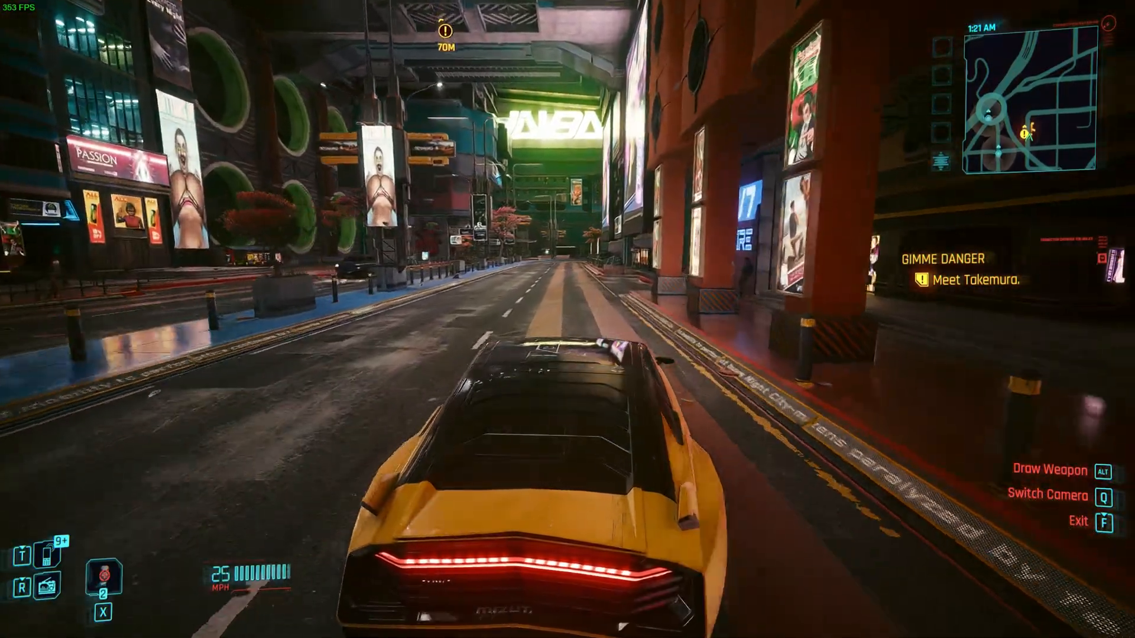
# Step: Drive the car down the street to test the frame rate without frame generation
pyautogui.press('w')
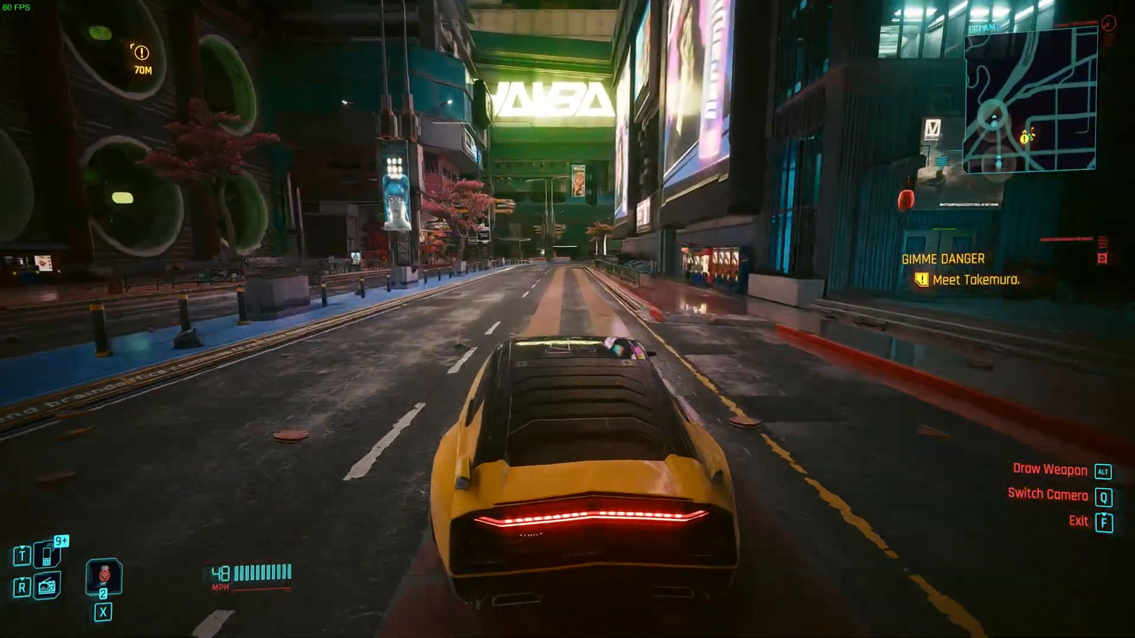
pyautogui.press('w')
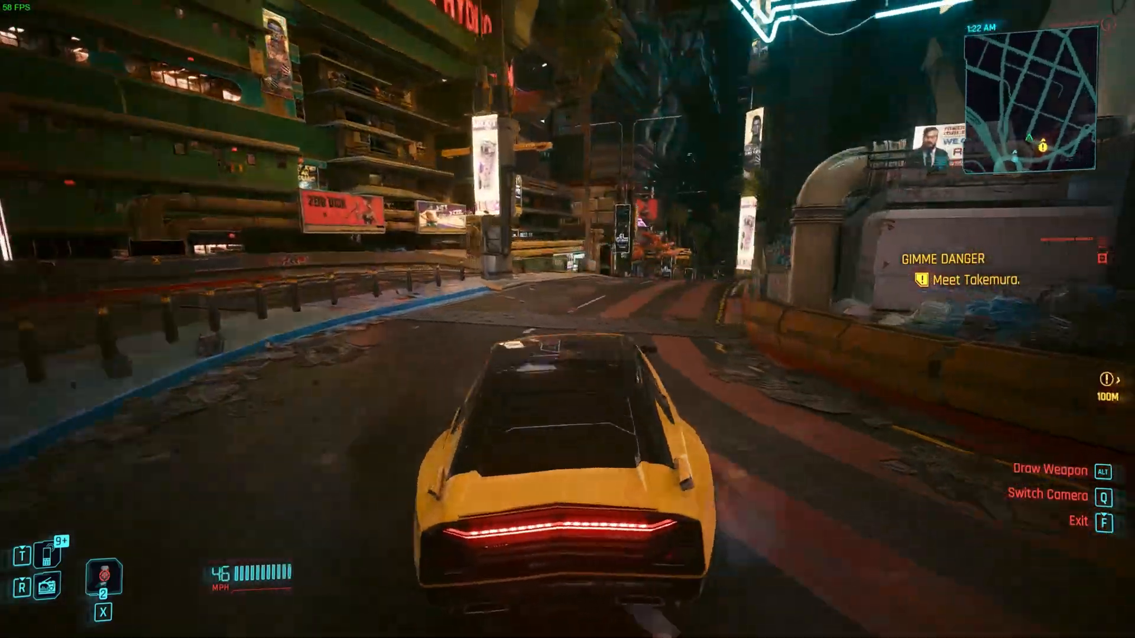
pyautogui.press('w')
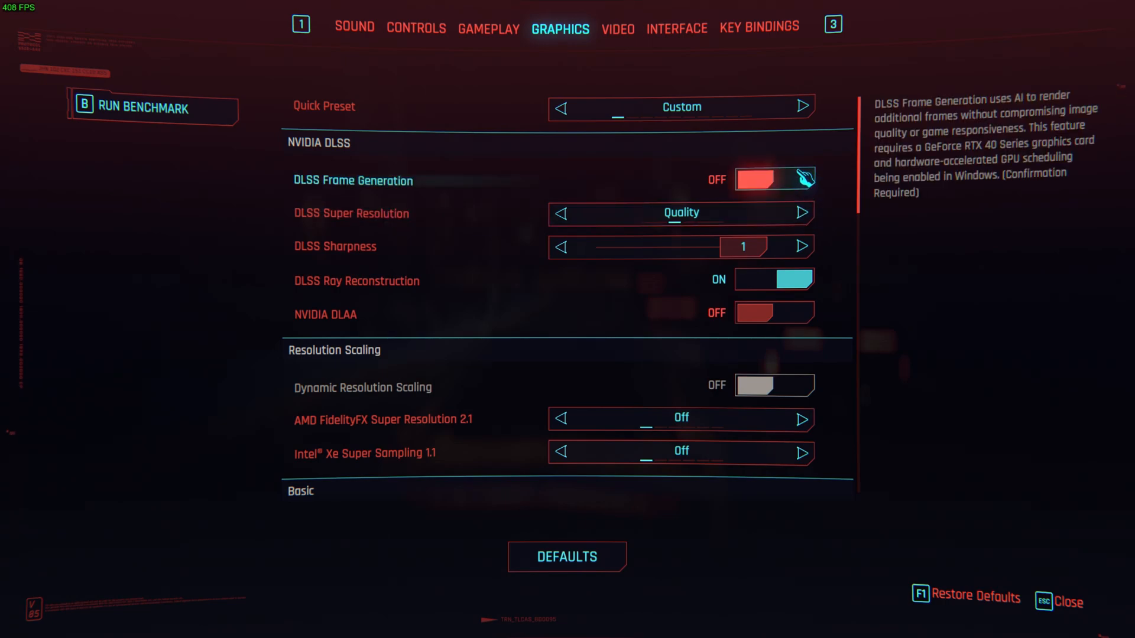
# Step: Turn DLSS Frame Generation back on and return to the game
pyautogui.click(773, 179)
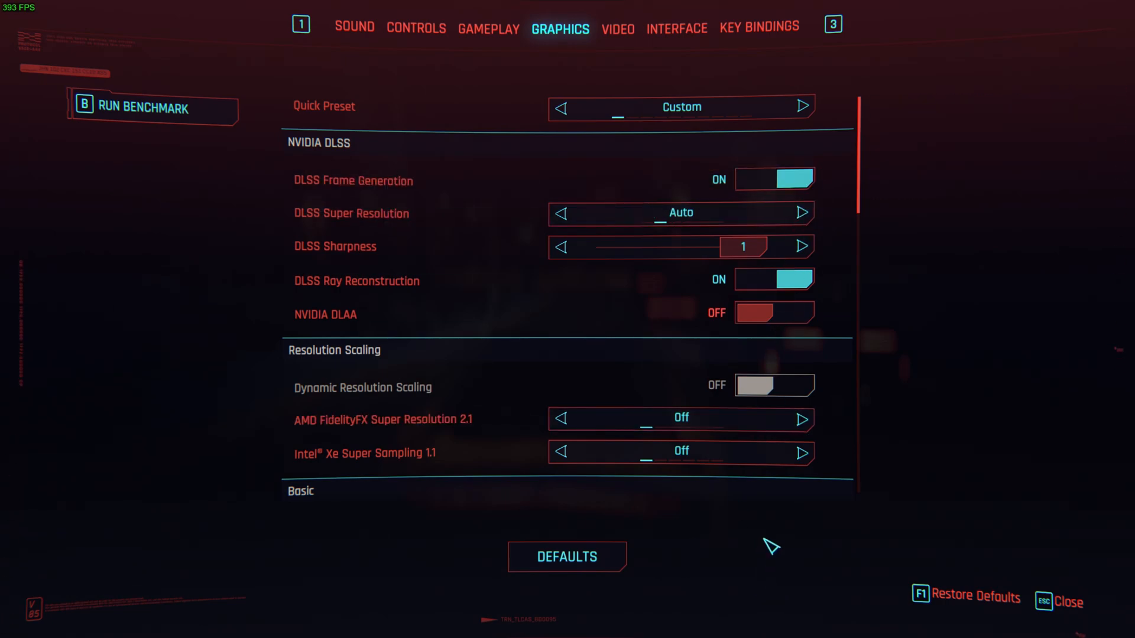
pyautogui.press('Escape')
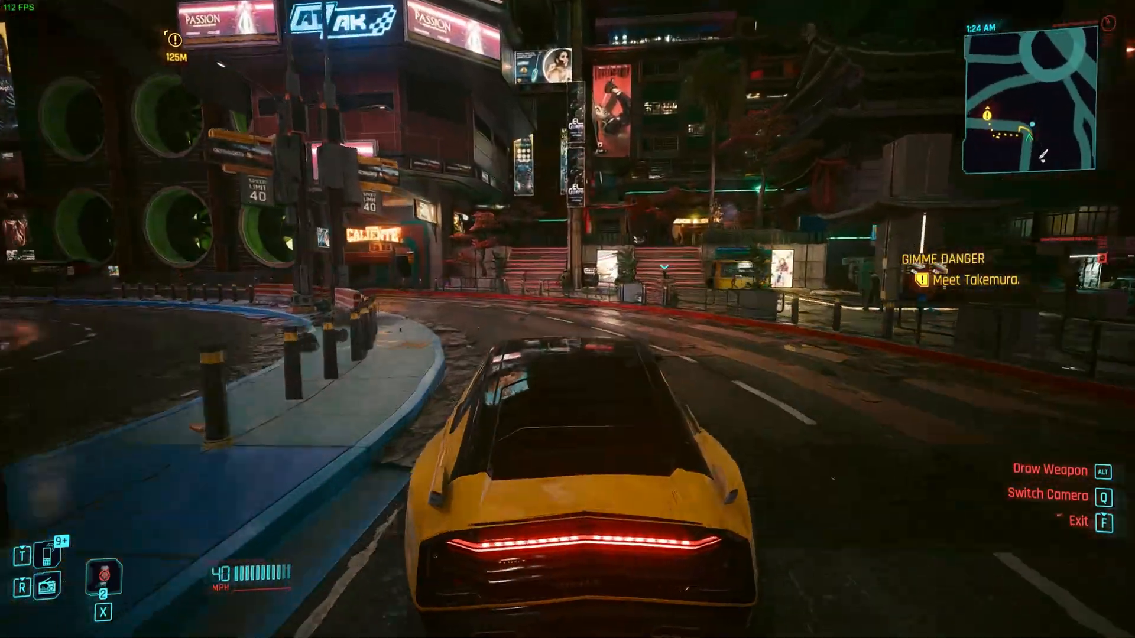
# Step: Drive the car onward through the city, then pause the game
pyautogui.press('w')
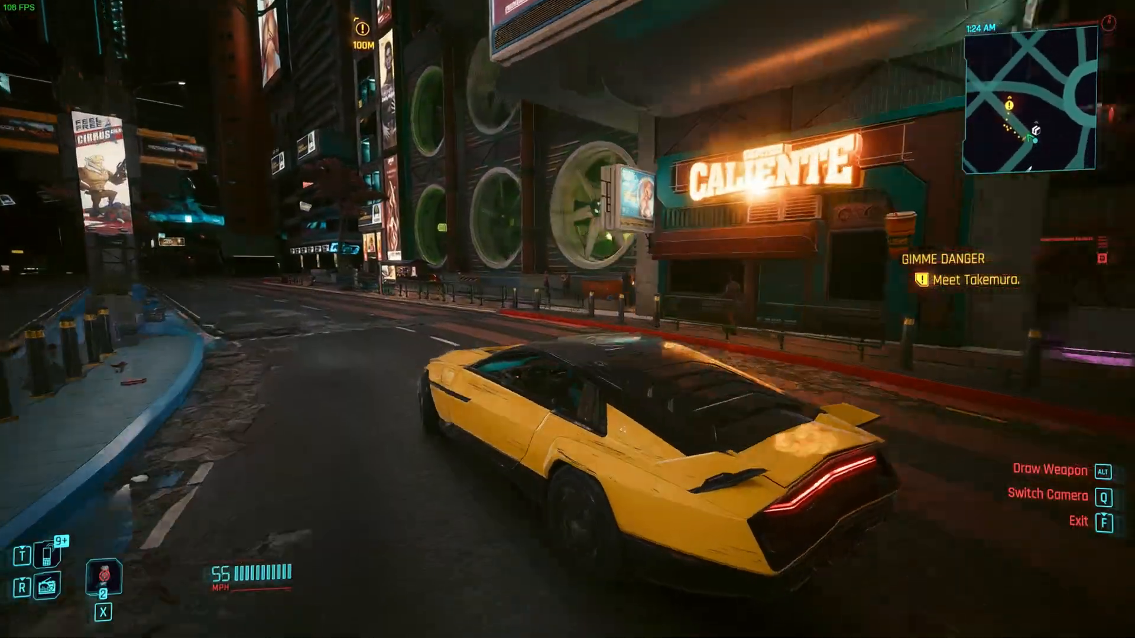
pyautogui.press('w')
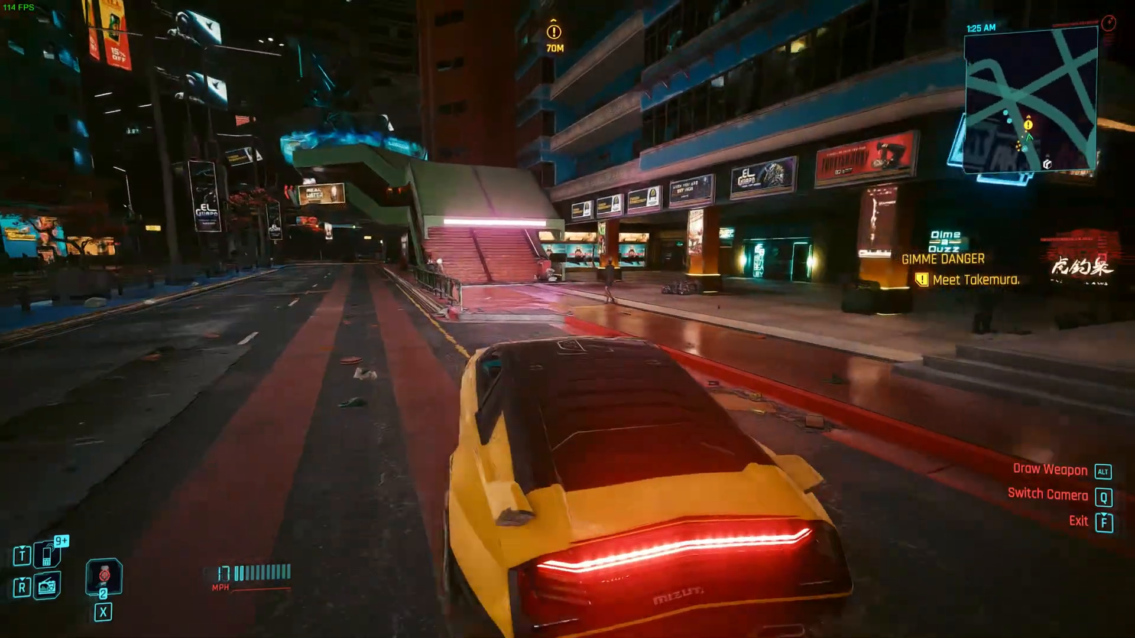
pyautogui.press('q')
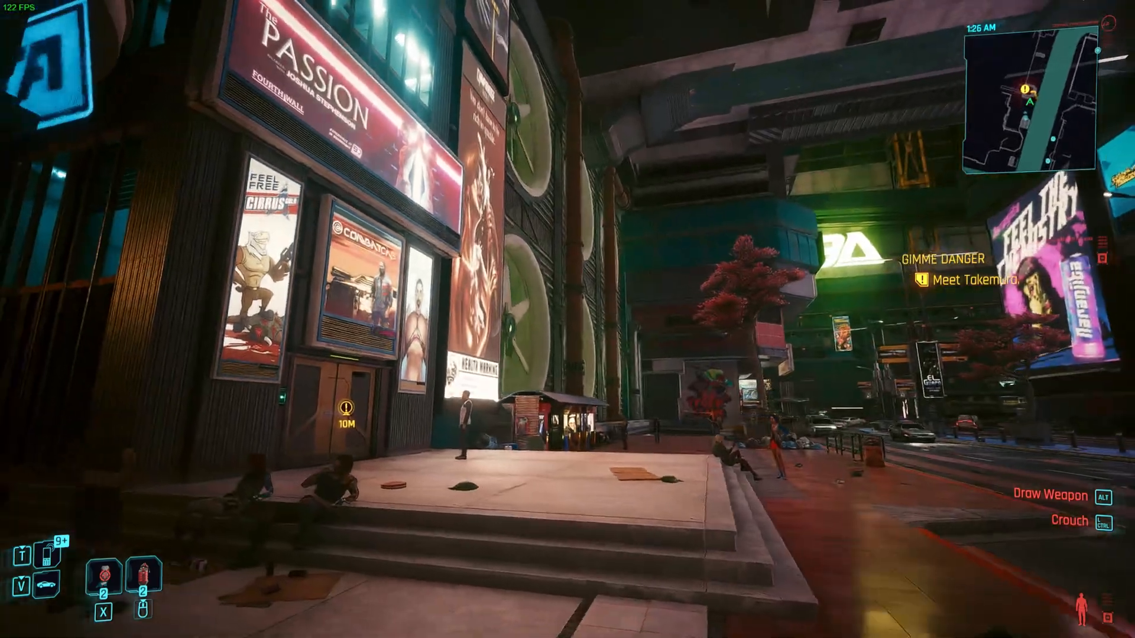
pyautogui.press('Escape')
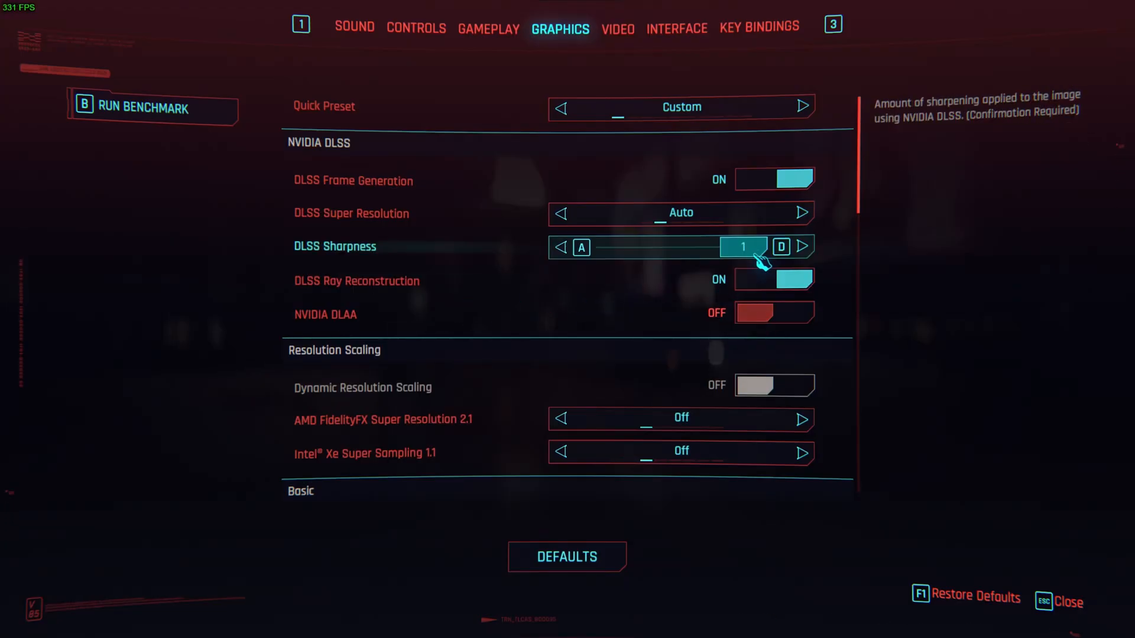
pyautogui.moveTo(773, 279)
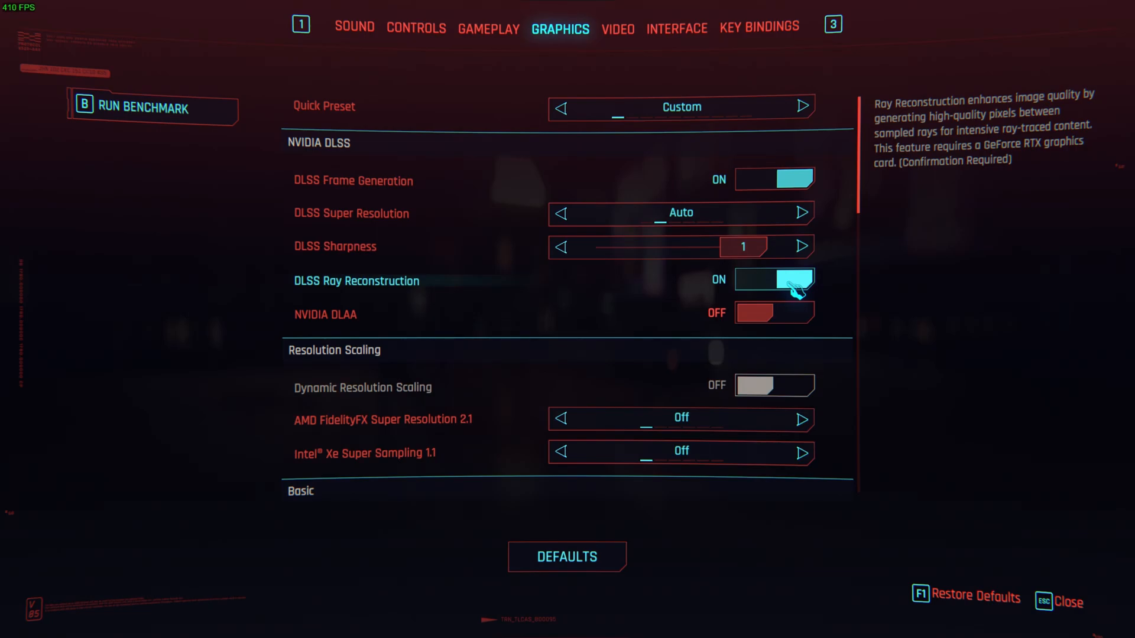
# Step: Switch DLSS Ray Reconstruction off and toggle Frame Generation off as well
pyautogui.click(773, 282)
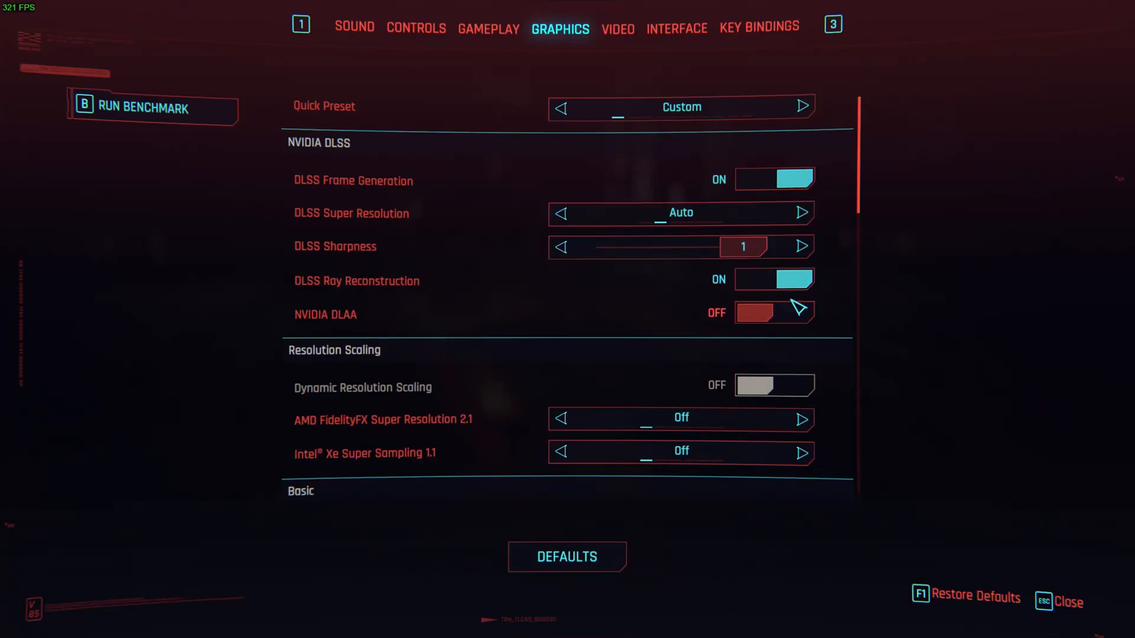
pyautogui.click(773, 279)
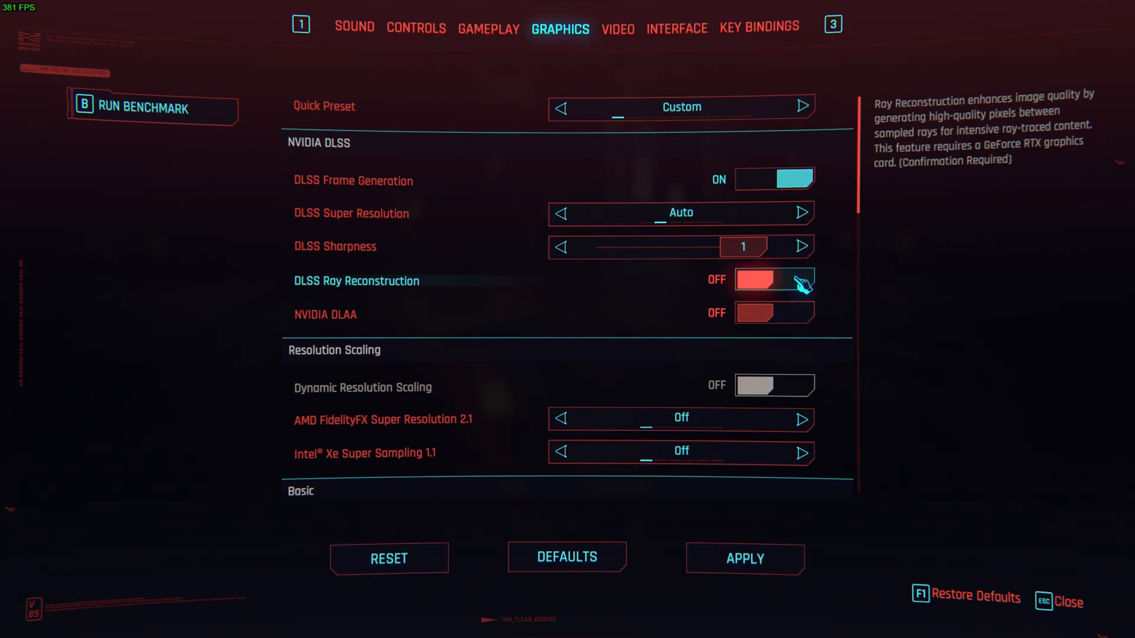
pyautogui.moveTo(759, 279)
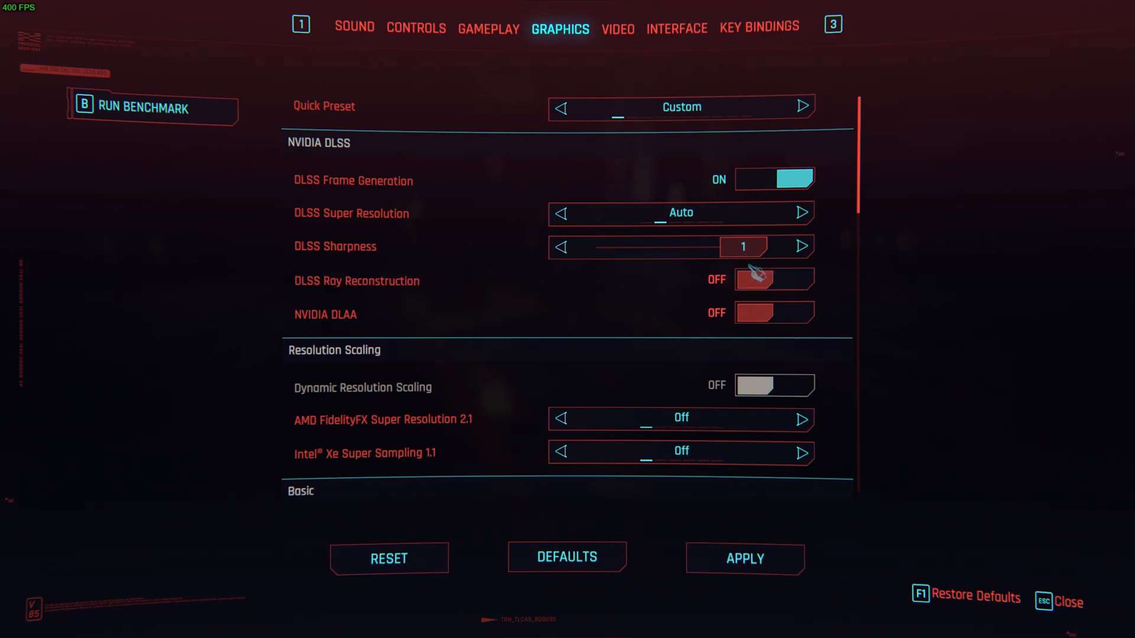
pyautogui.click(773, 179)
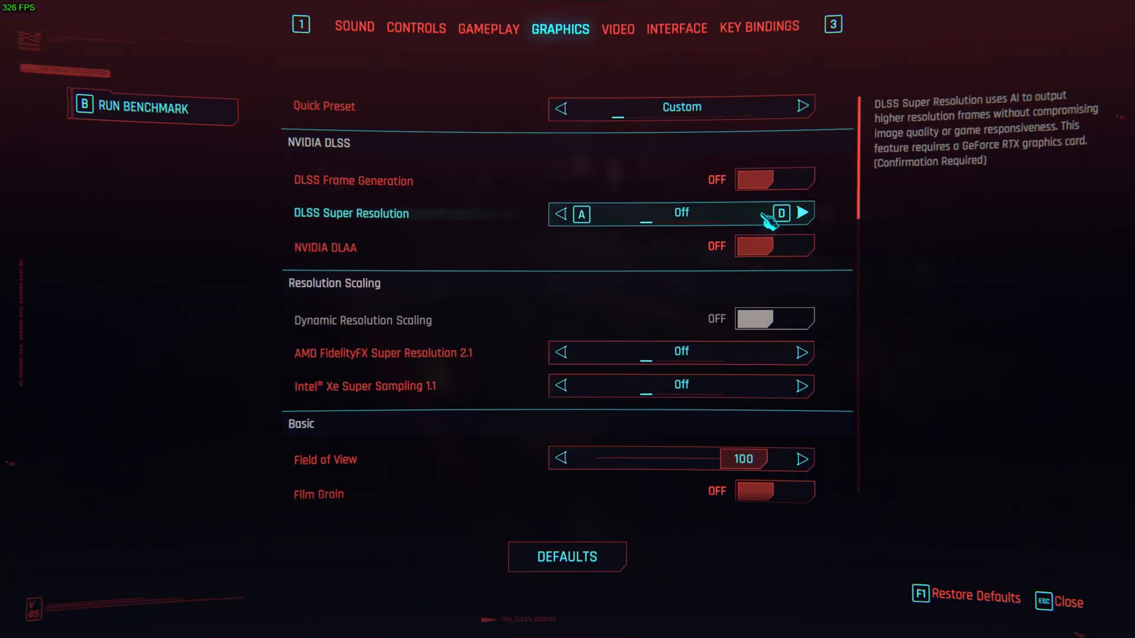
# Step: Restore DLSS Frame Generation on with Quality super resolution
pyautogui.click(802, 213)
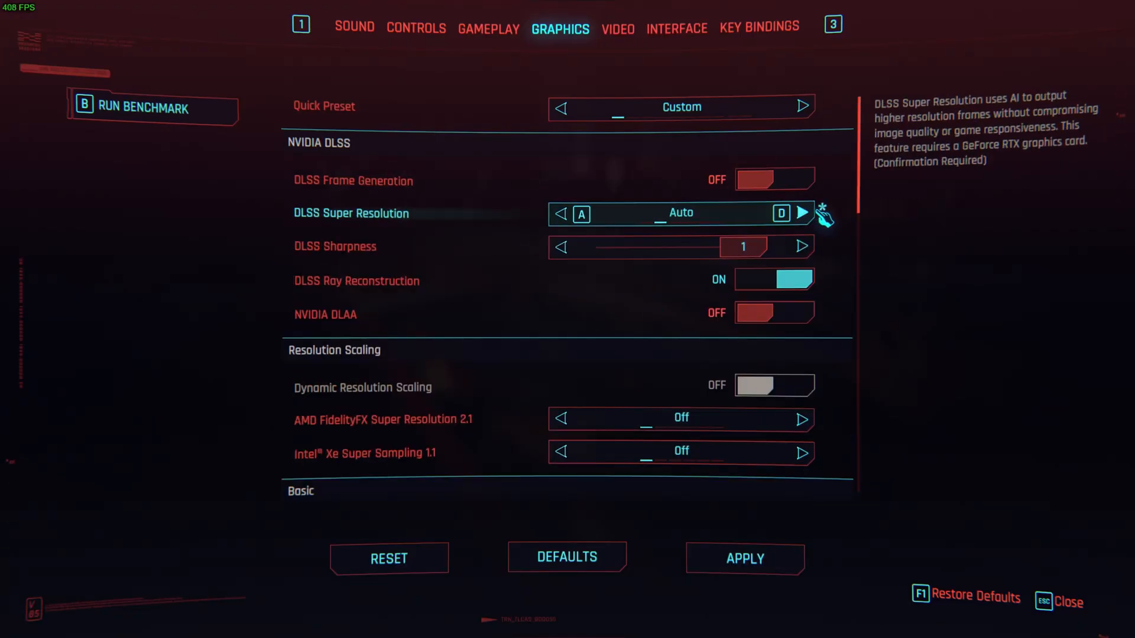
pyautogui.click(773, 178)
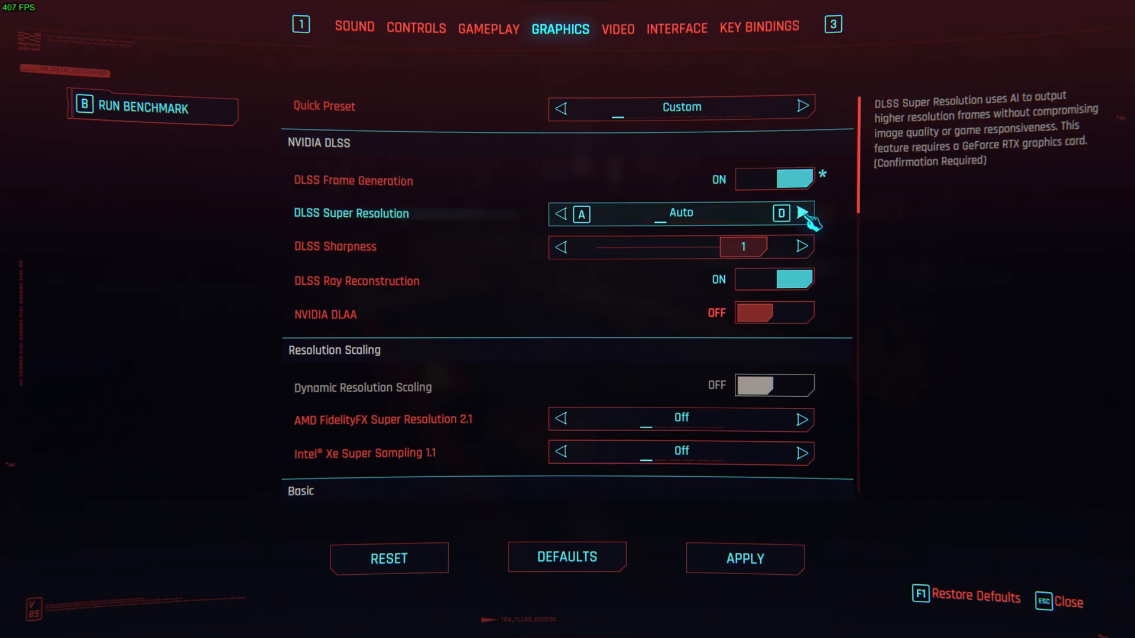
pyautogui.click(802, 213)
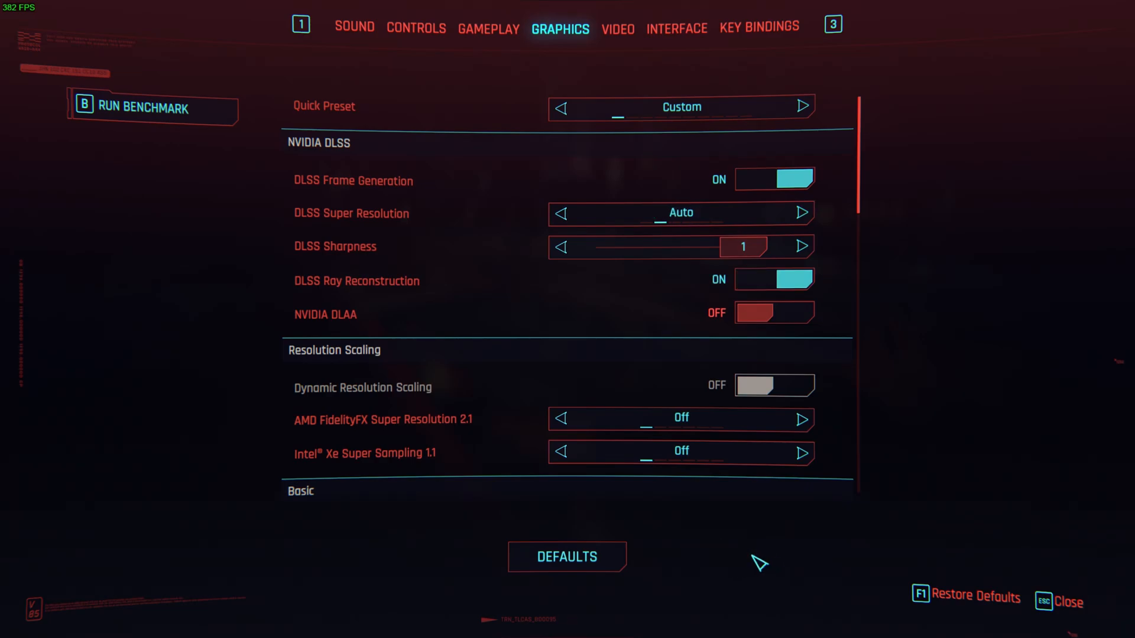
# Step: Leave Ray Reconstruction off and apply the graphics settings
pyautogui.click(774, 279)
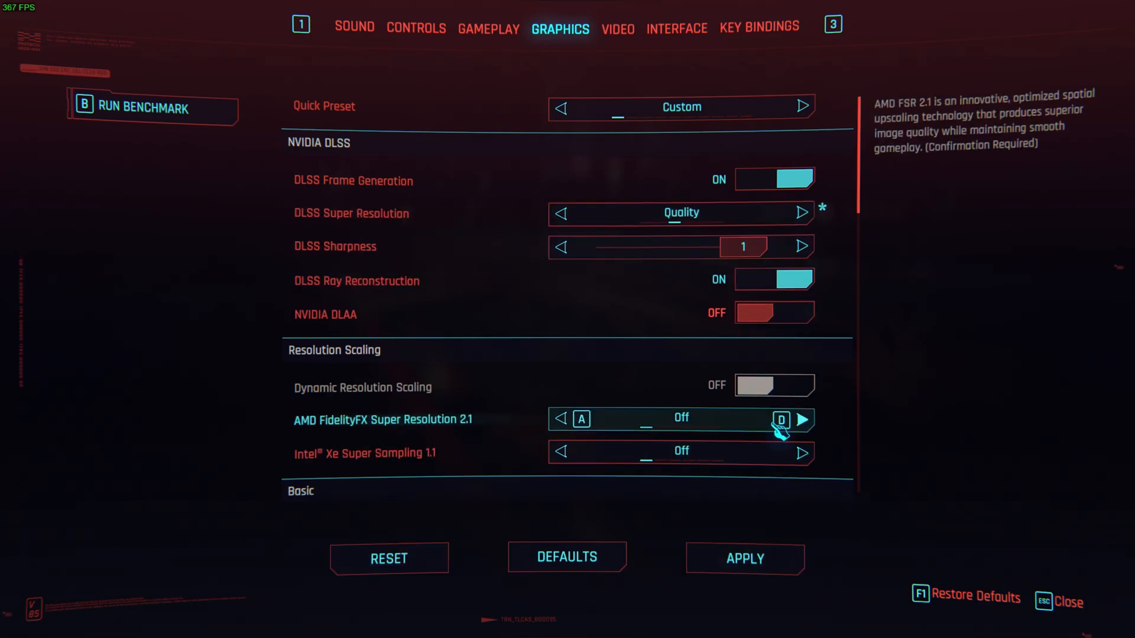
pyautogui.click(773, 280)
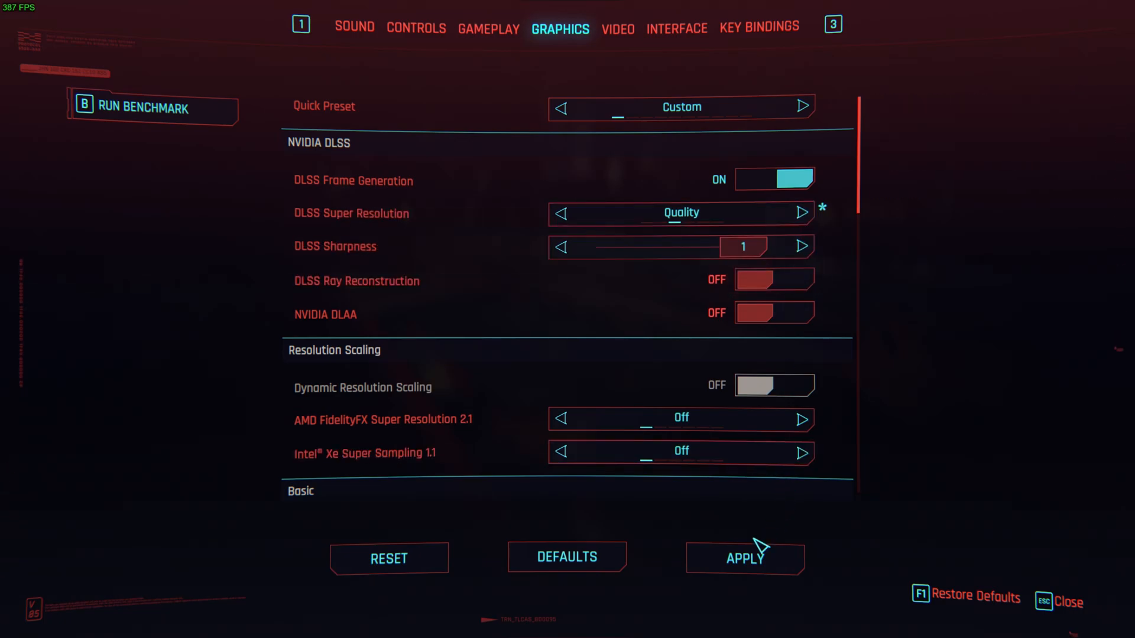
pyautogui.click(745, 557)
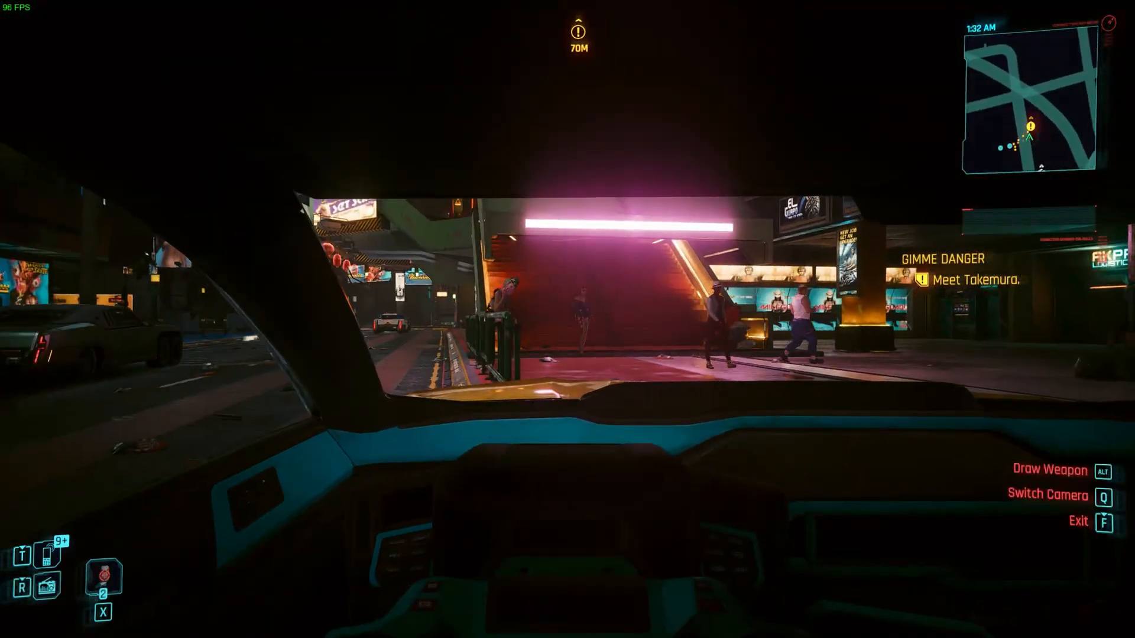
# Step: Drive through Japantown's underpass, avenue and intersections, then pause the game
pyautogui.press('Q')
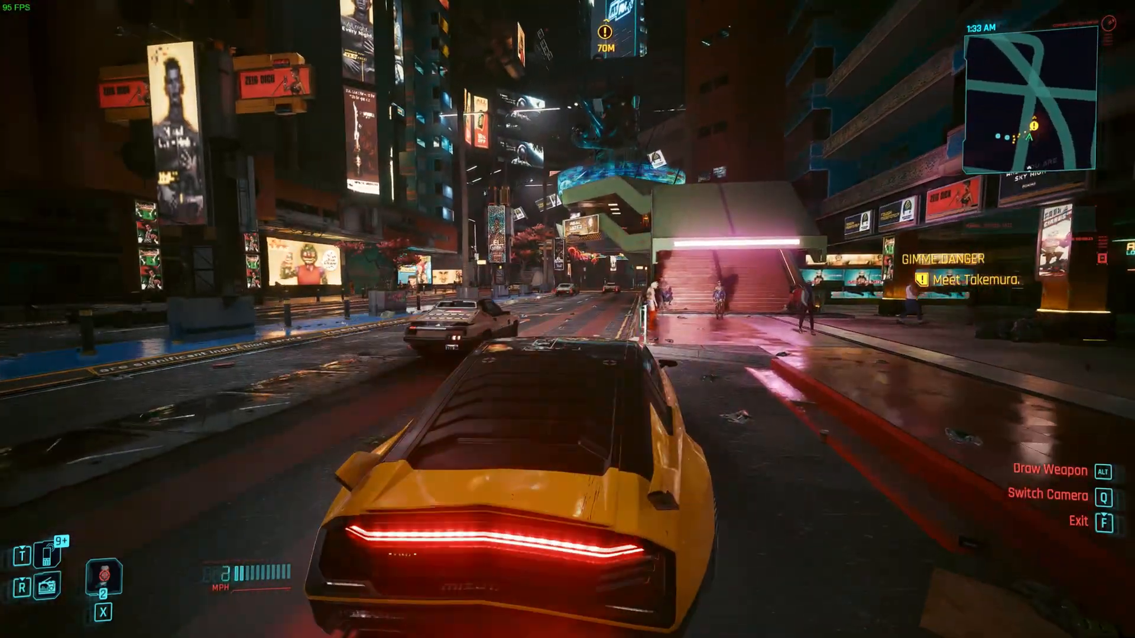
pyautogui.press('w')
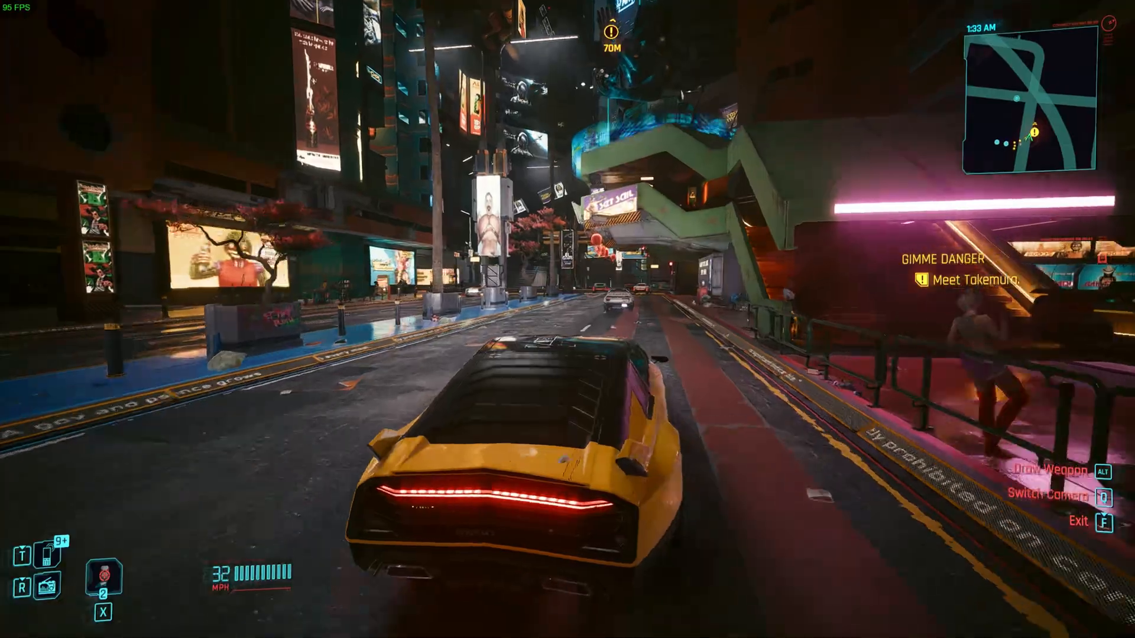
pyautogui.press('w')
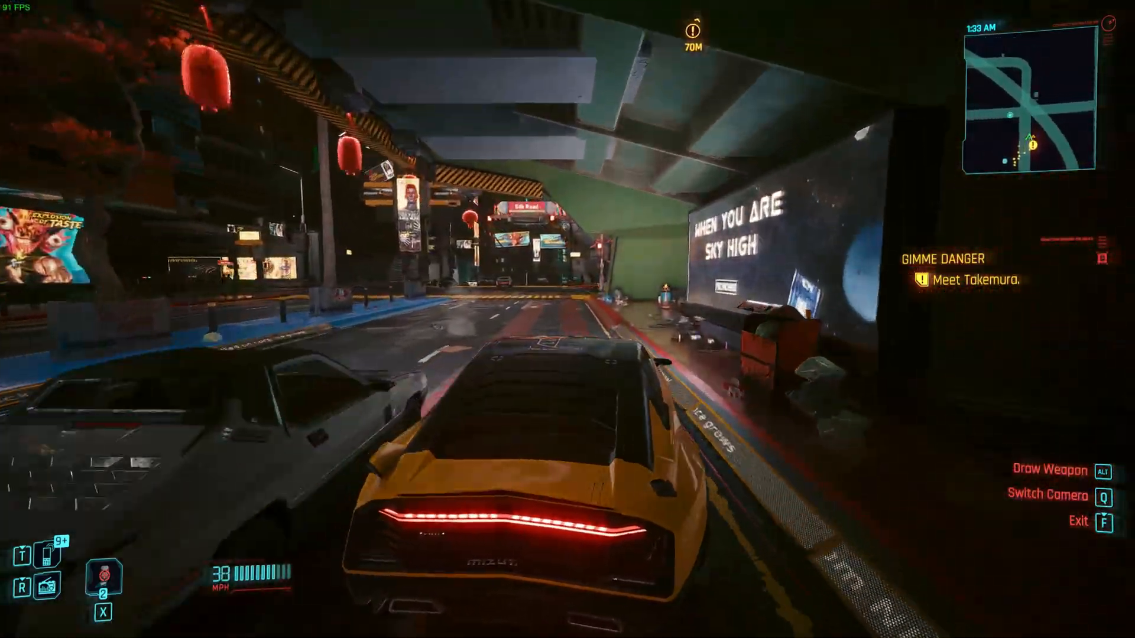
pyautogui.press('w')
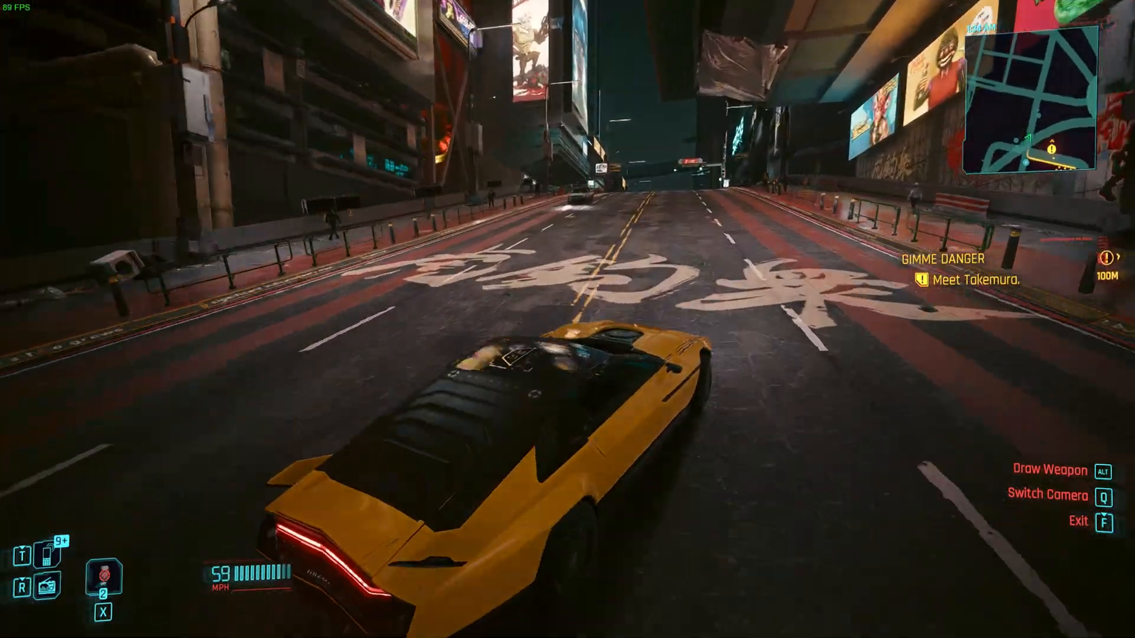
pyautogui.press('w')
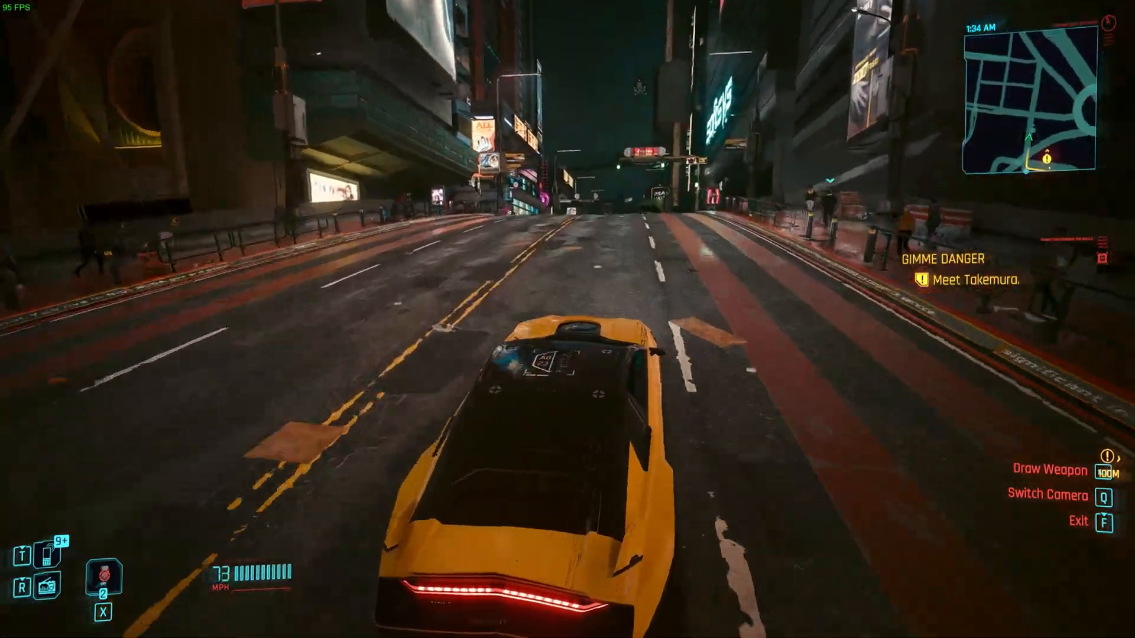
pyautogui.press('w')
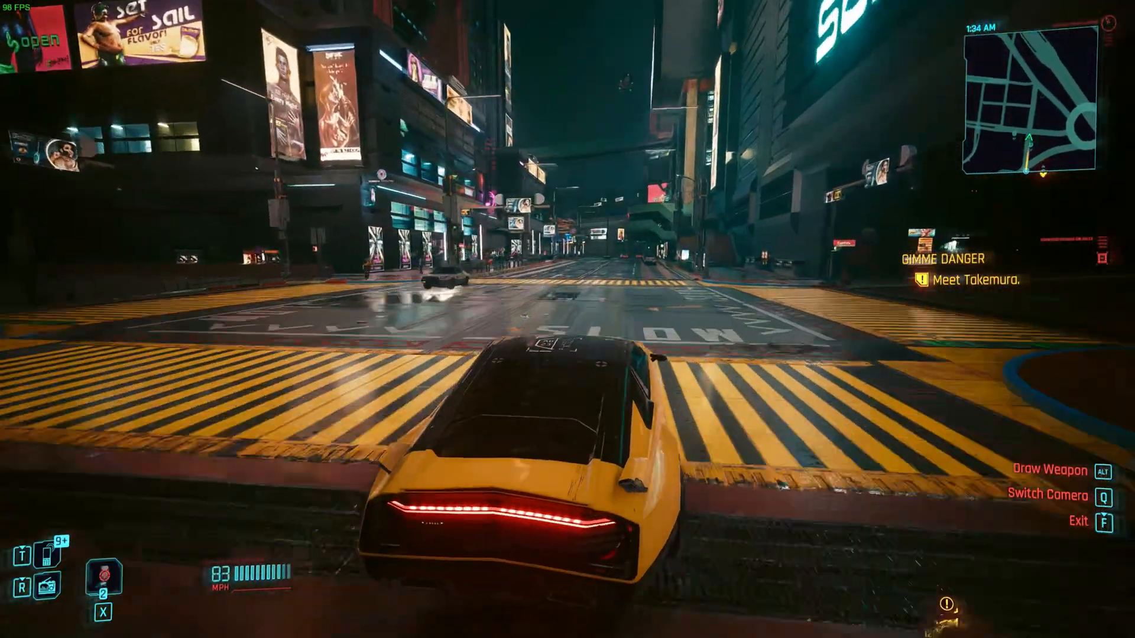
pyautogui.press('w')
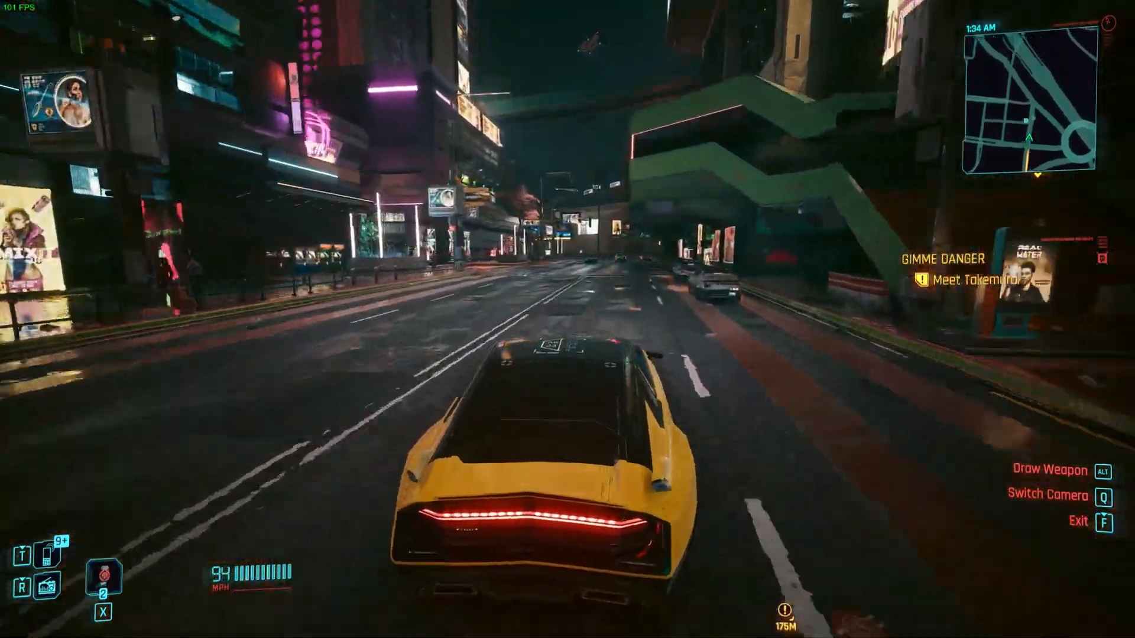
pyautogui.press('w')
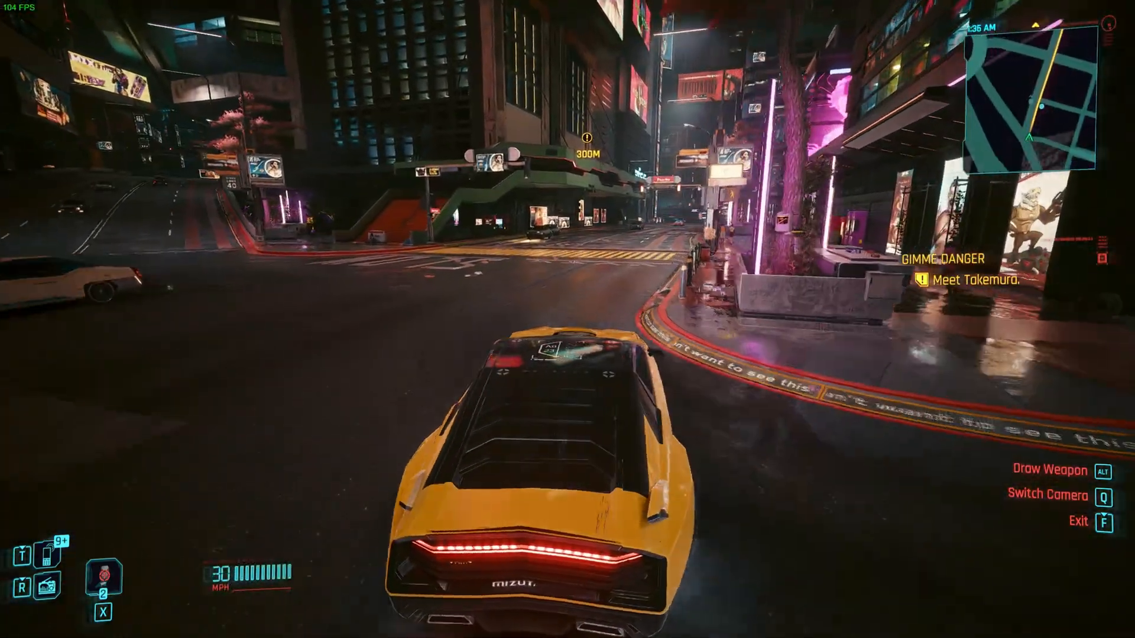
pyautogui.press('w')
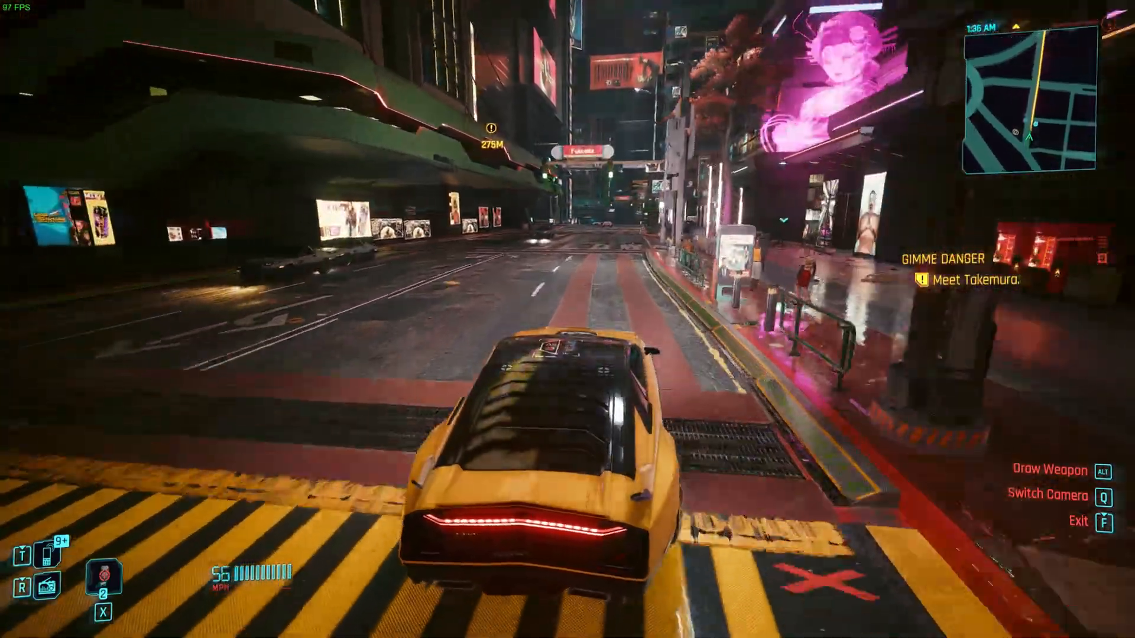
pyautogui.press('Escape')
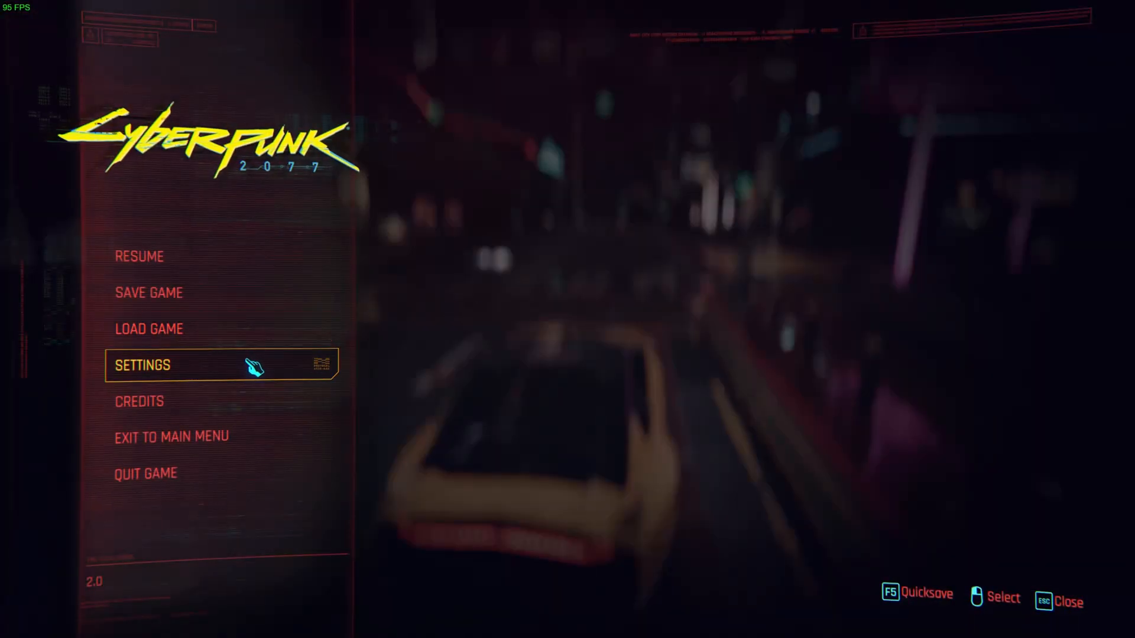
# Step: Enter Settings and switch DLSS Ray Reconstruction from off to on
pyautogui.click(142, 366)
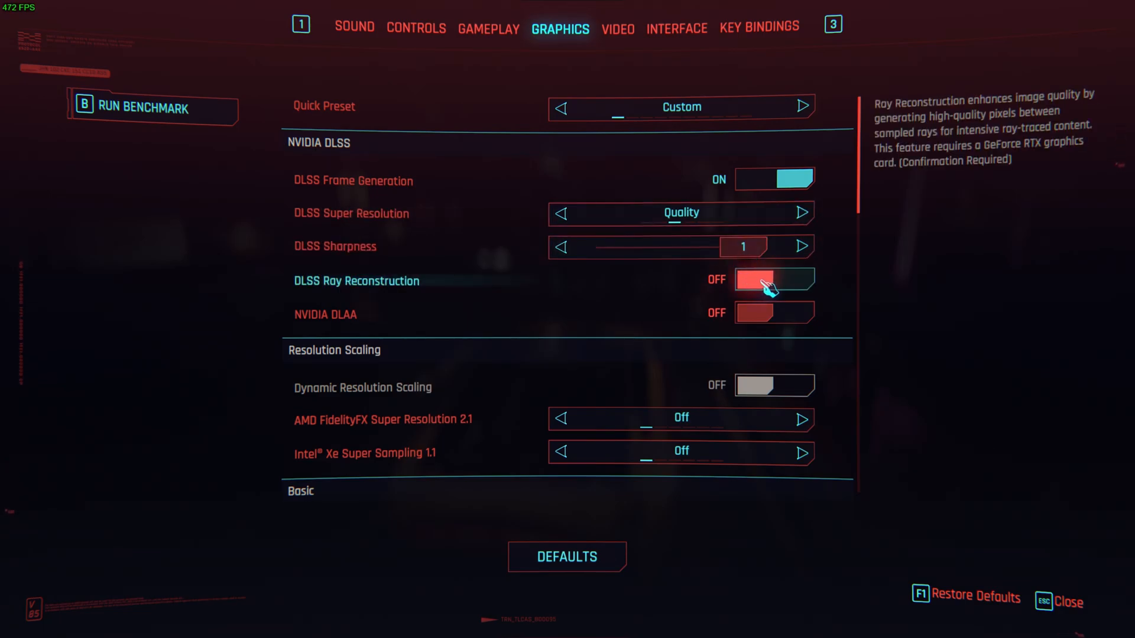
pyautogui.click(773, 279)
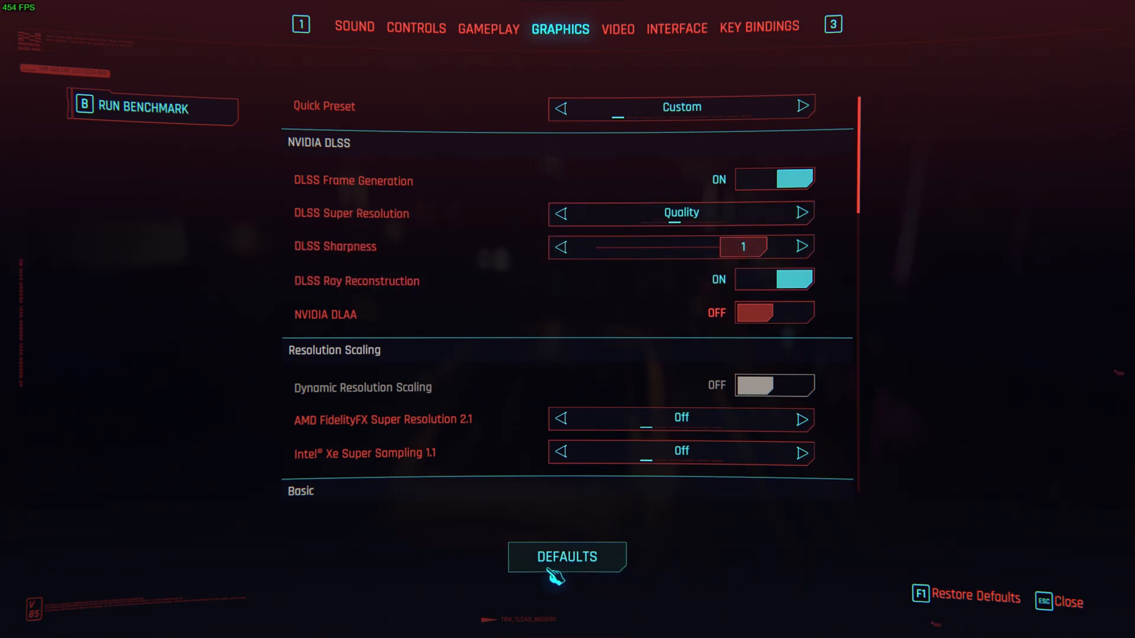
pyautogui.moveTo(511, 537)
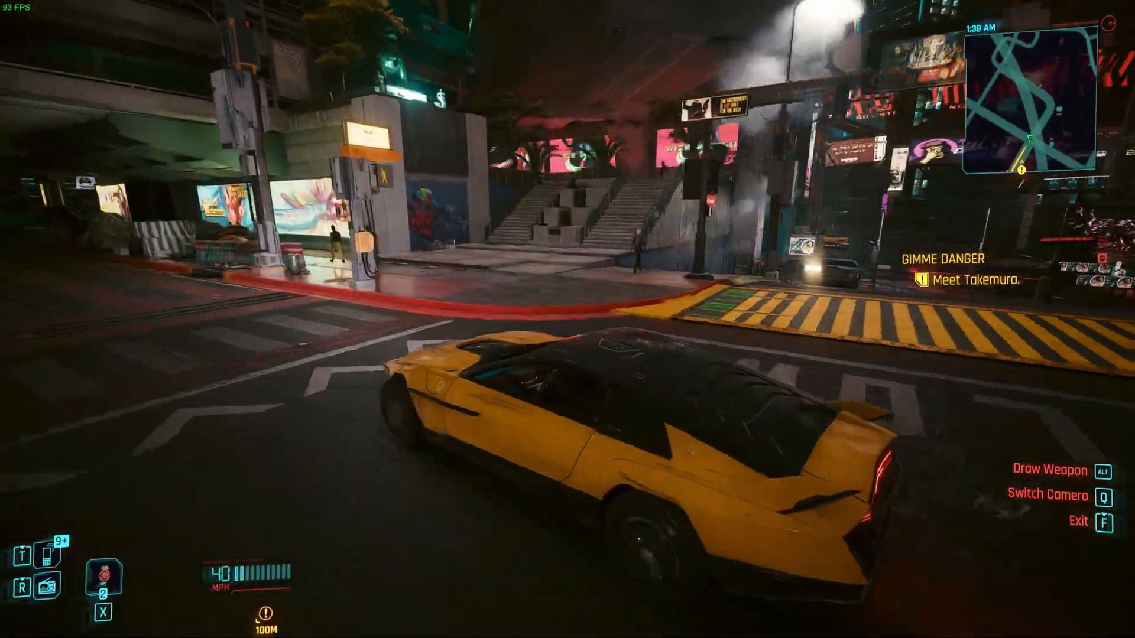
# Step: Drive the car through the intersection, under the overpass and down the street
pyautogui.press('w')
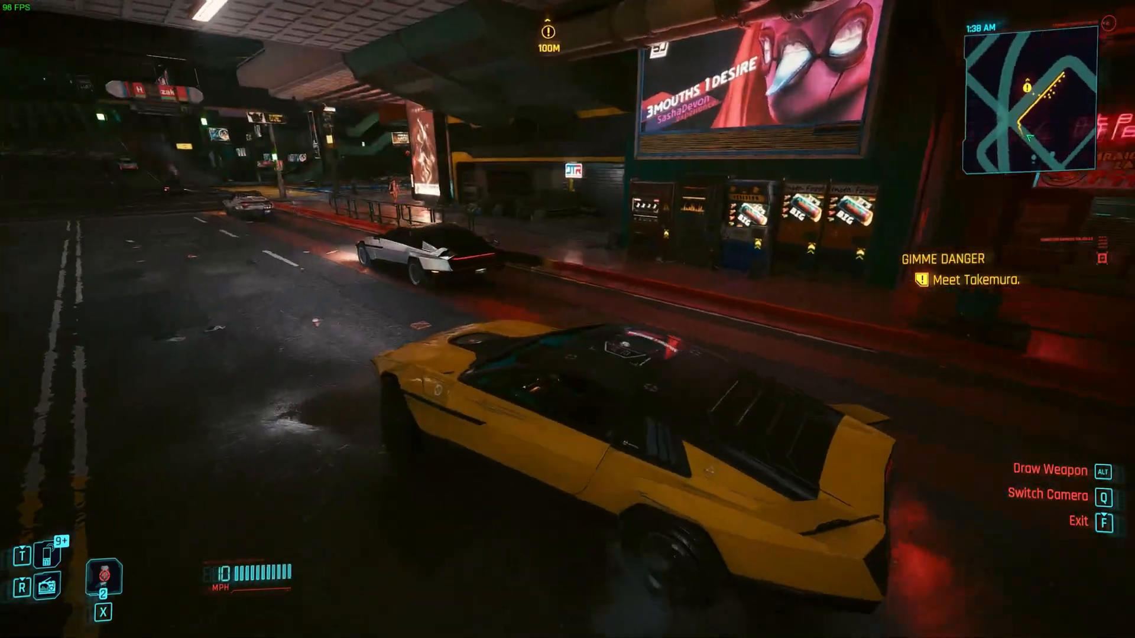
pyautogui.press('w')
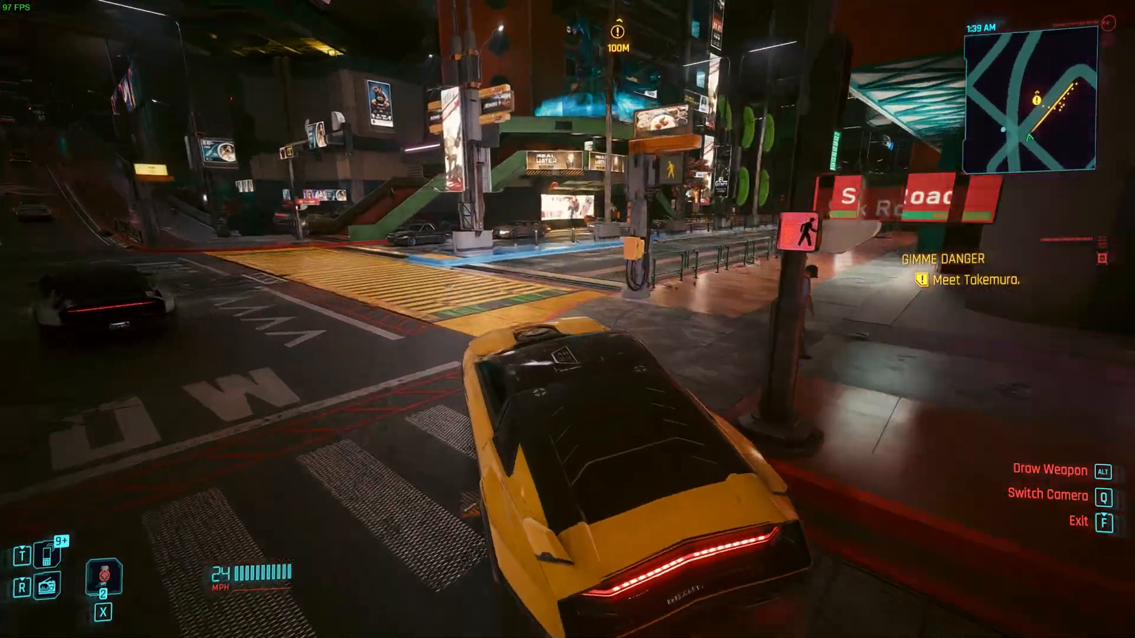
pyautogui.press('w')
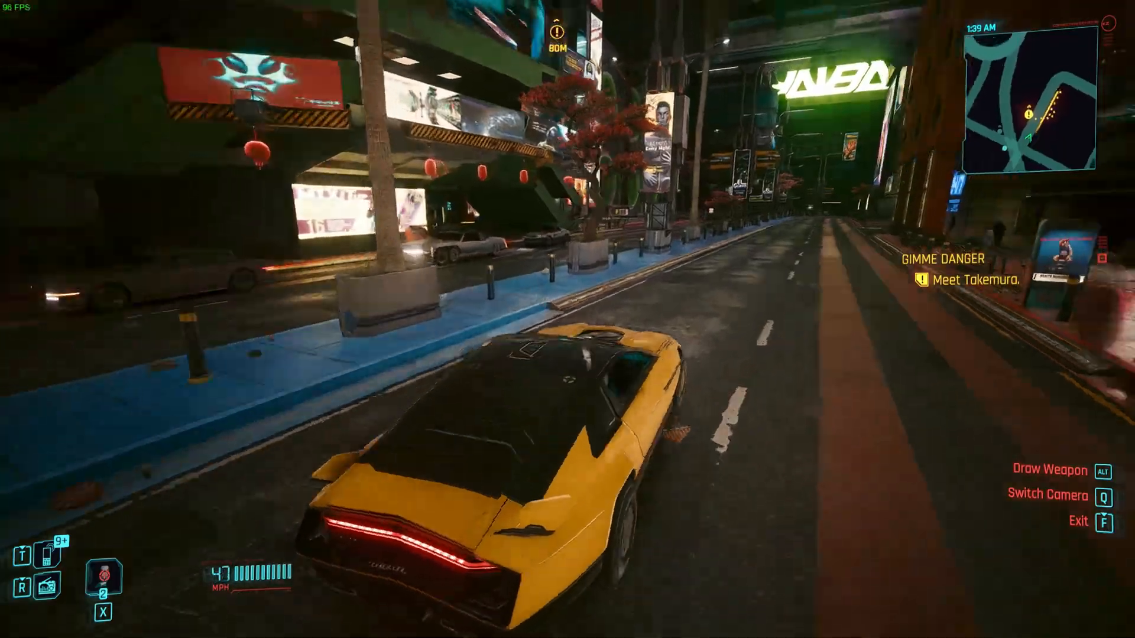
pyautogui.press('w')
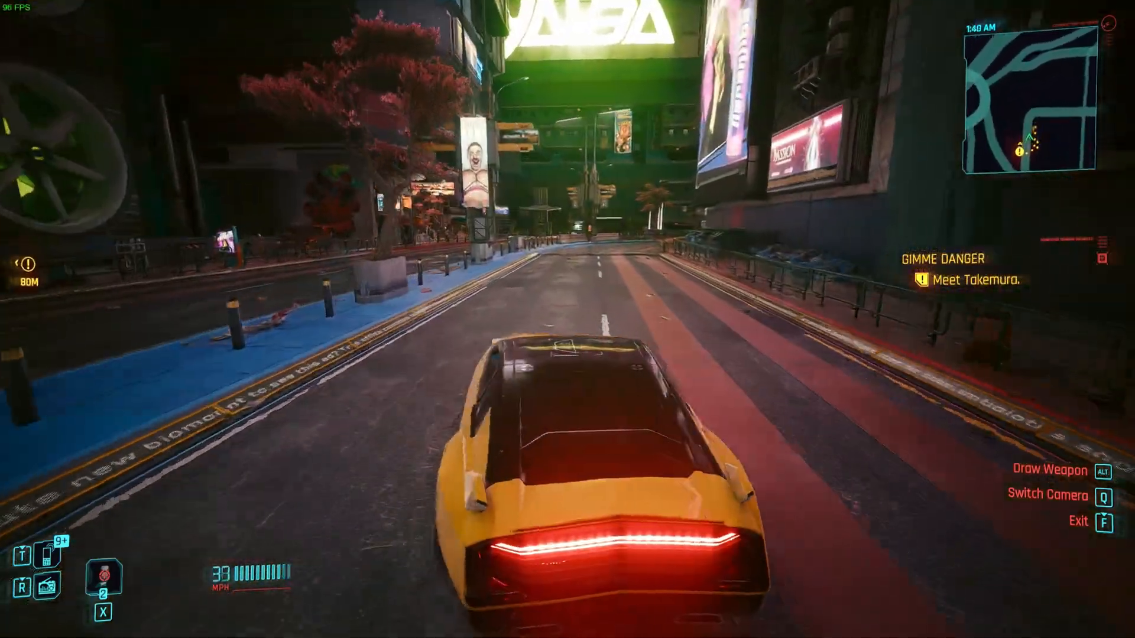
pyautogui.press('a')
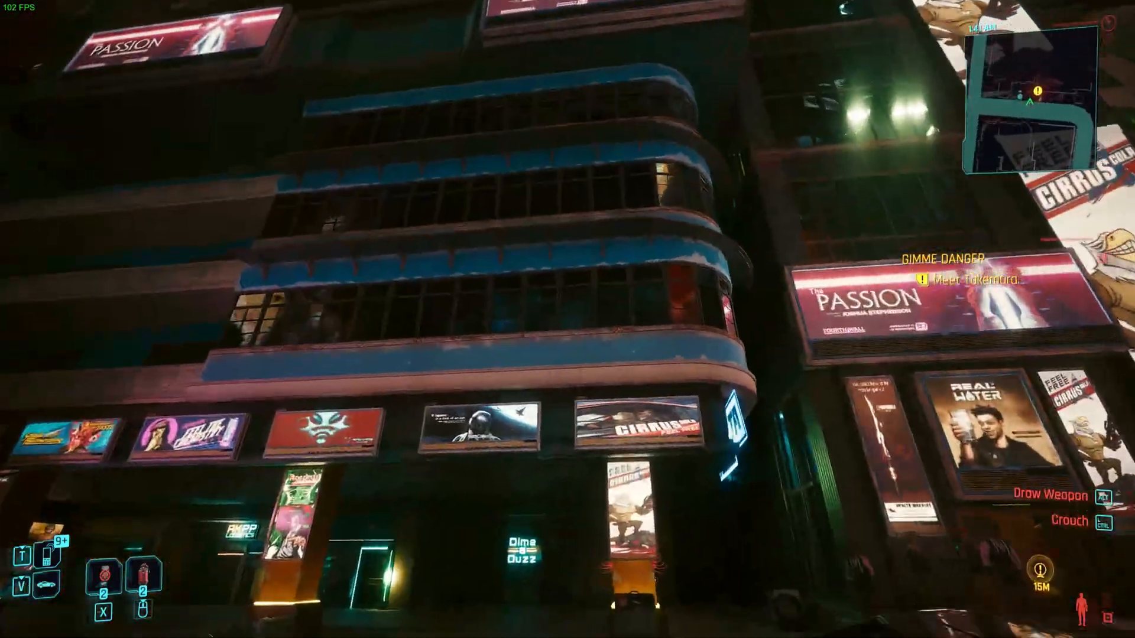
pyautogui.moveTo(567, 319)
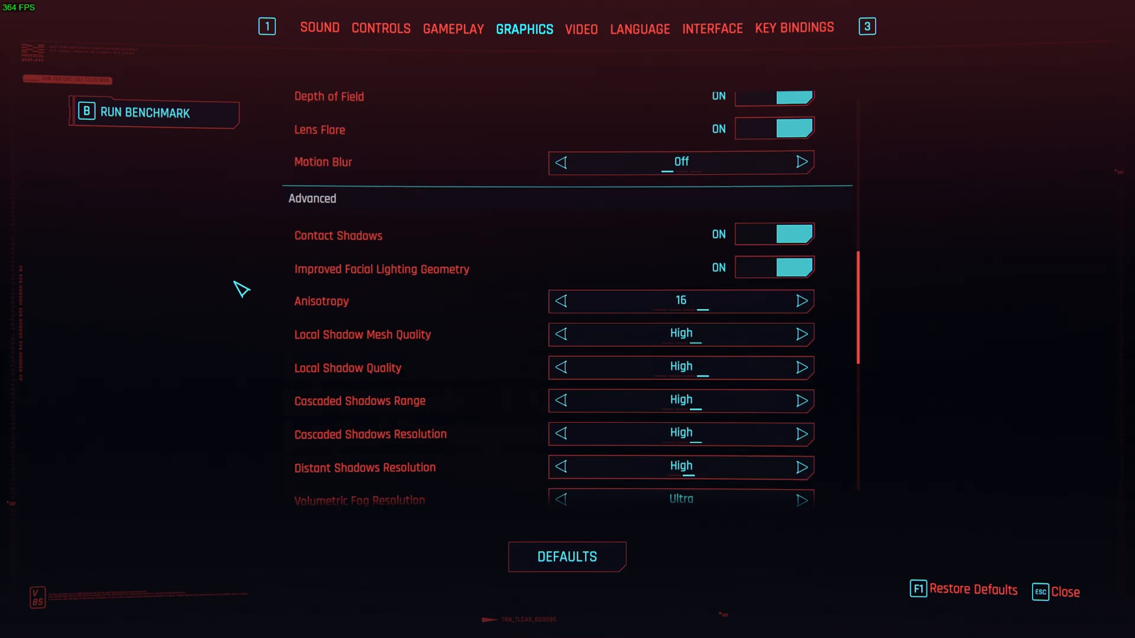
# Step: Scroll through the Basic and Advanced graphics quality options to review them
pyautogui.scroll(3)
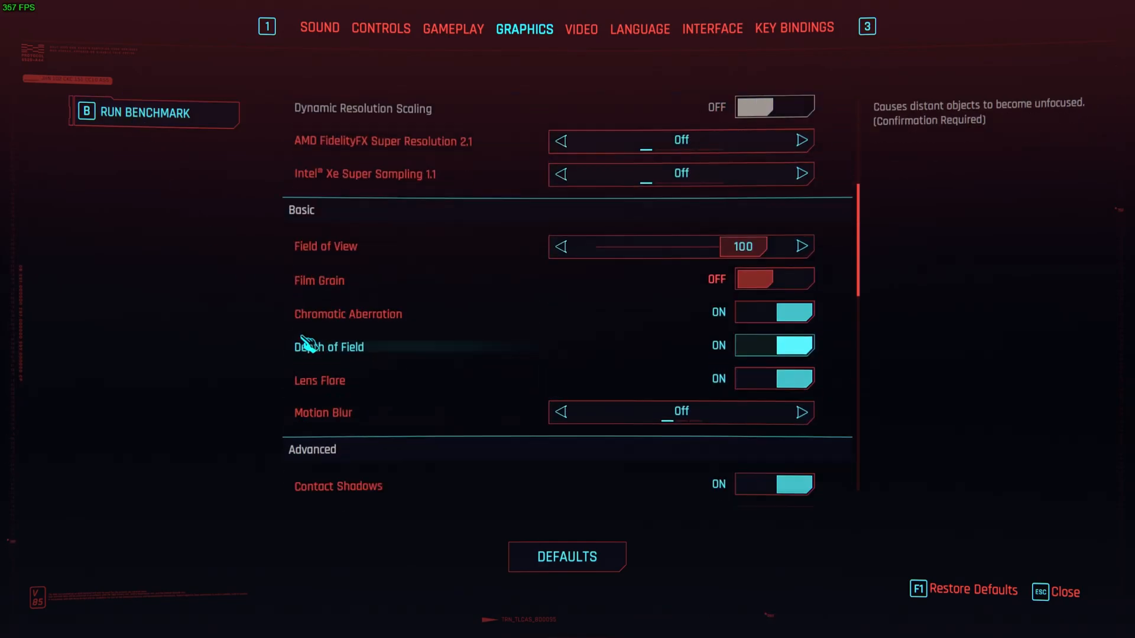
pyautogui.scroll(-3)
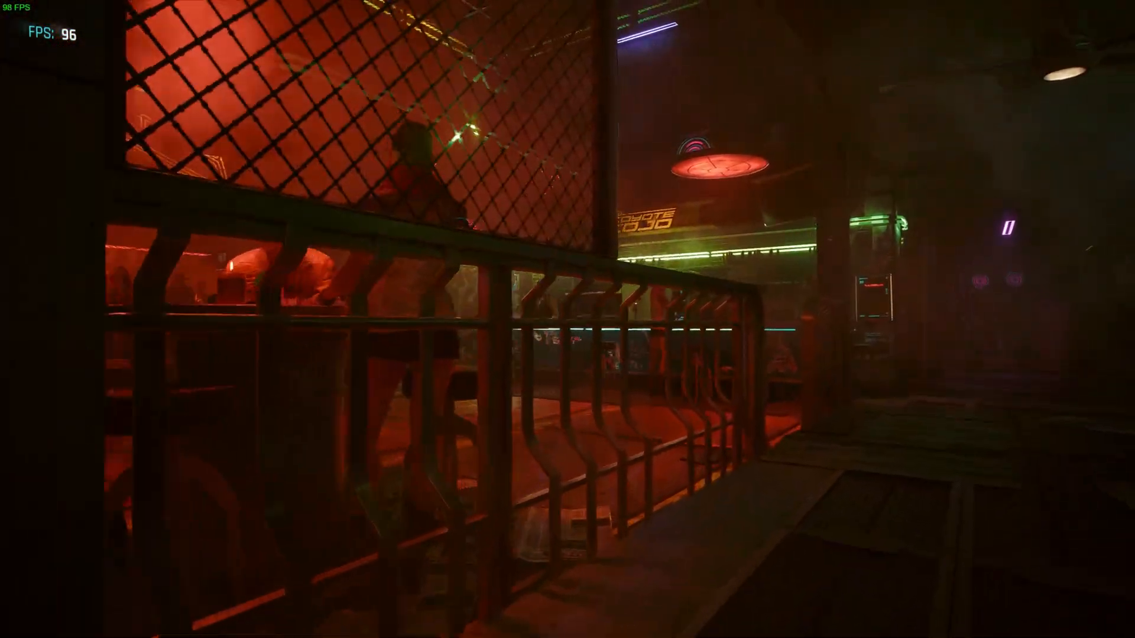
pyautogui.moveTo(568, 319)
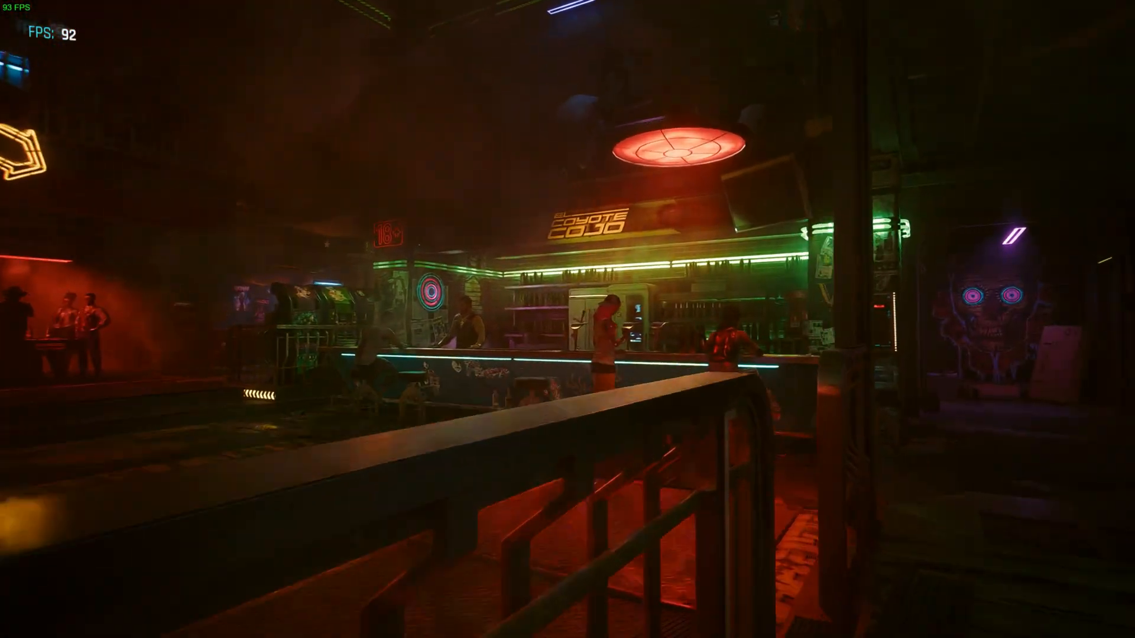
pyautogui.moveTo(568, 319)
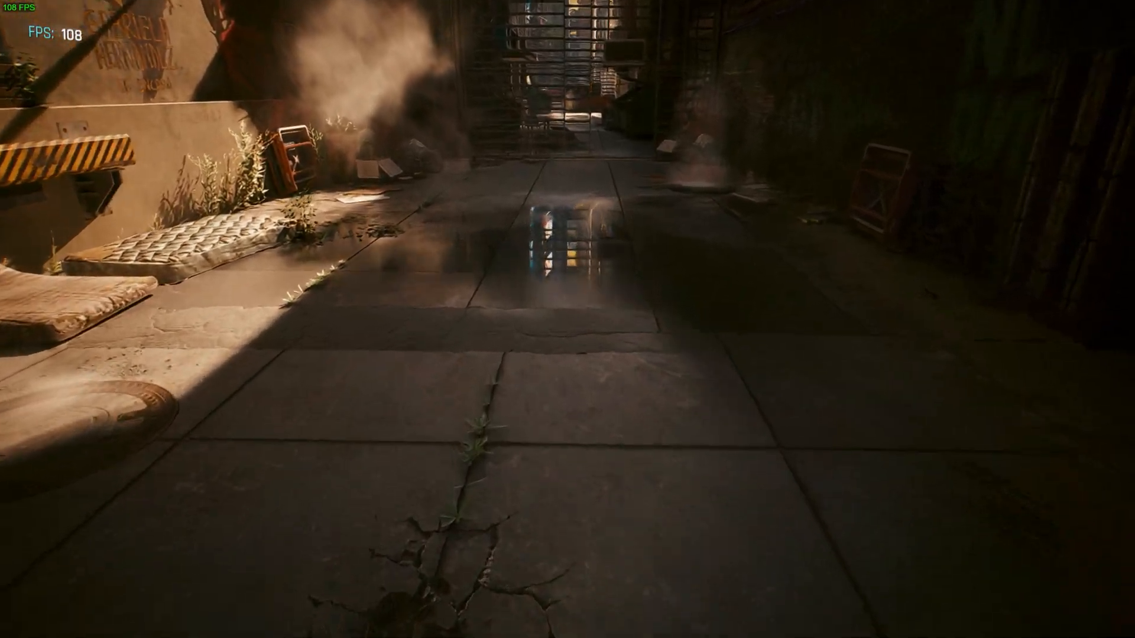
pyautogui.moveTo(567, 319)
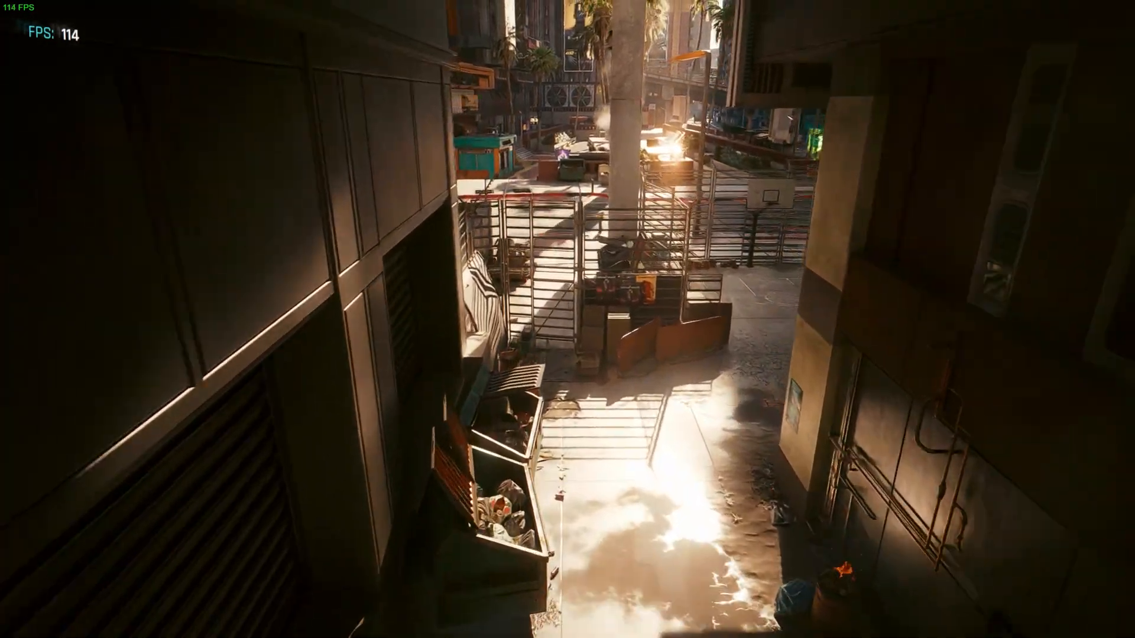
pyautogui.moveTo(567, 319)
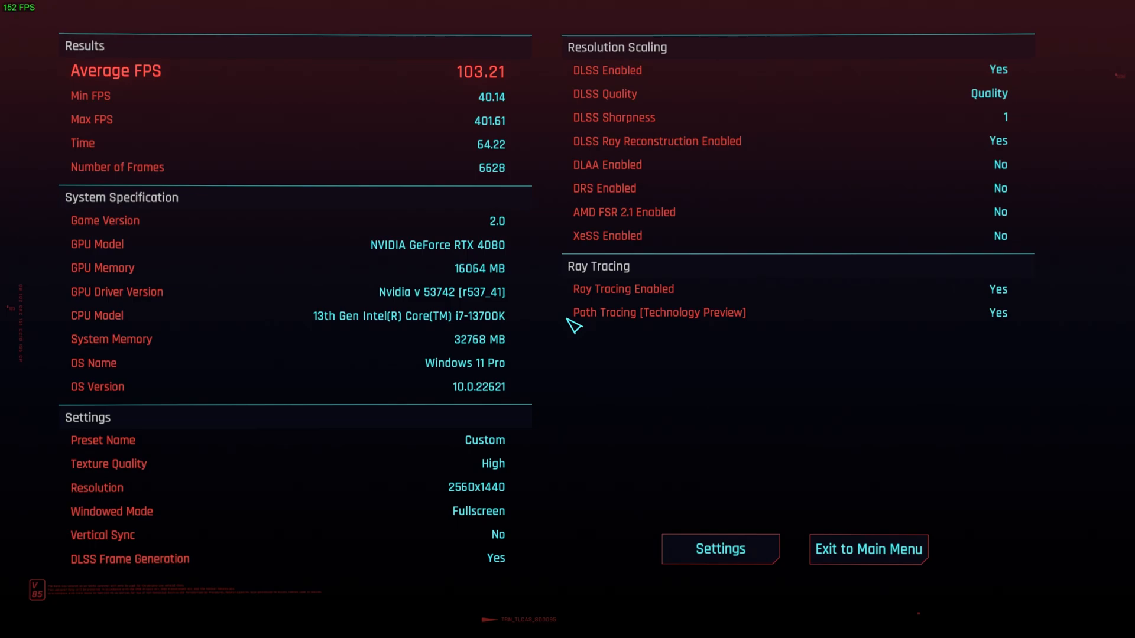
pyautogui.moveTo(846, 417)
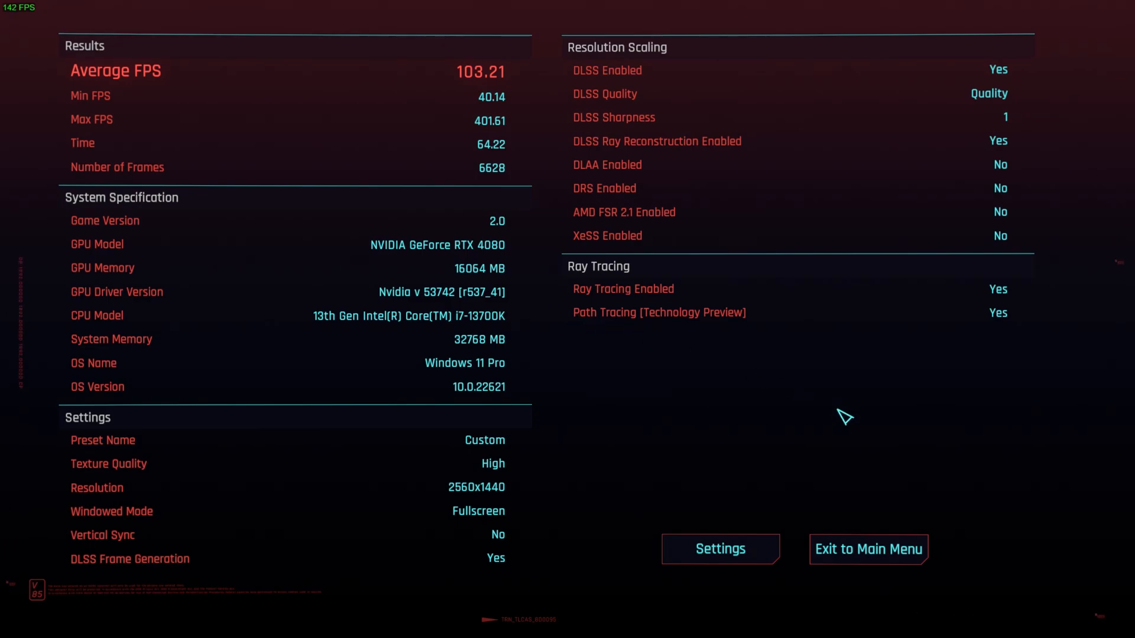